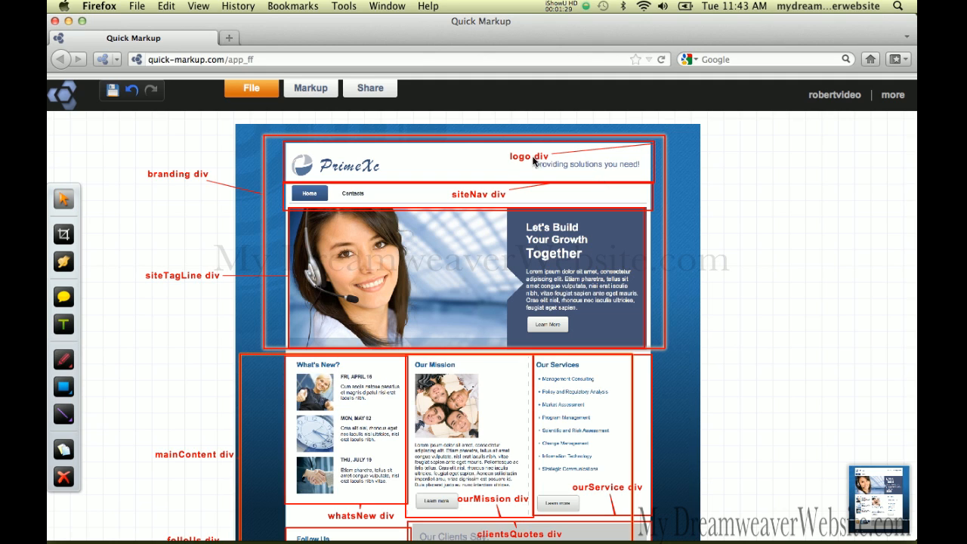
{"action": "mouse_move", "coordinate": [506, 164]}
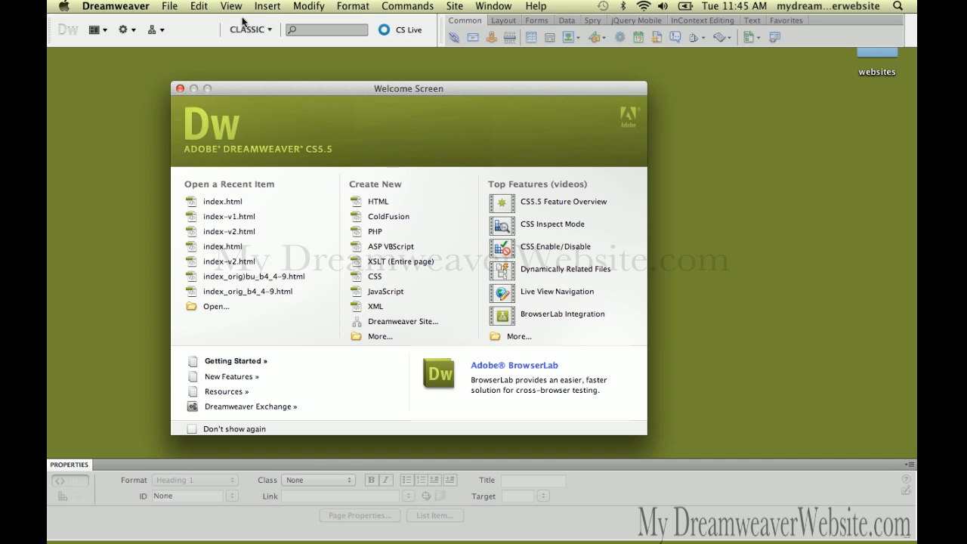
{"action": "mouse_move", "coordinate": [179, 8]}
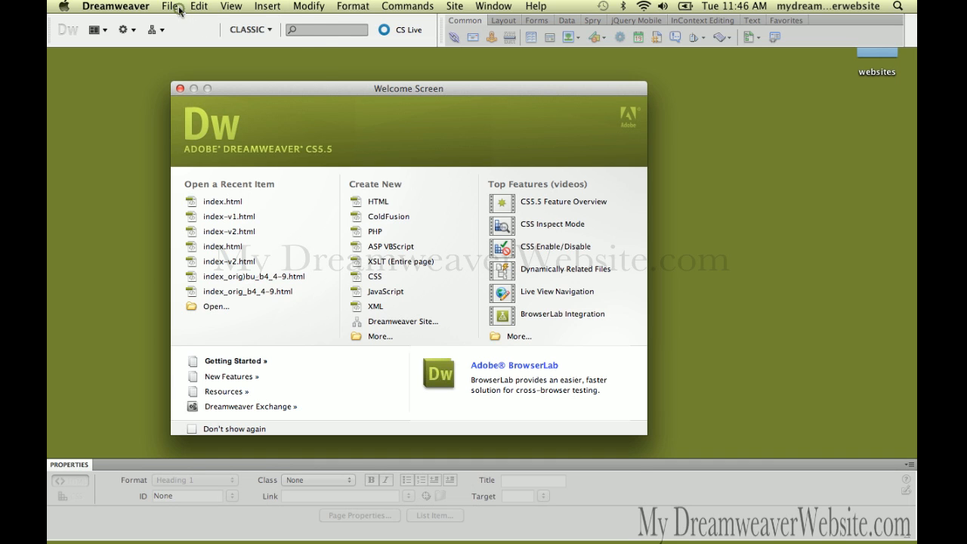
Step: Begin a new blank HTML page with no layout and the HTML 5 doctype
{"action": "left_click", "coordinate": [377, 201]}
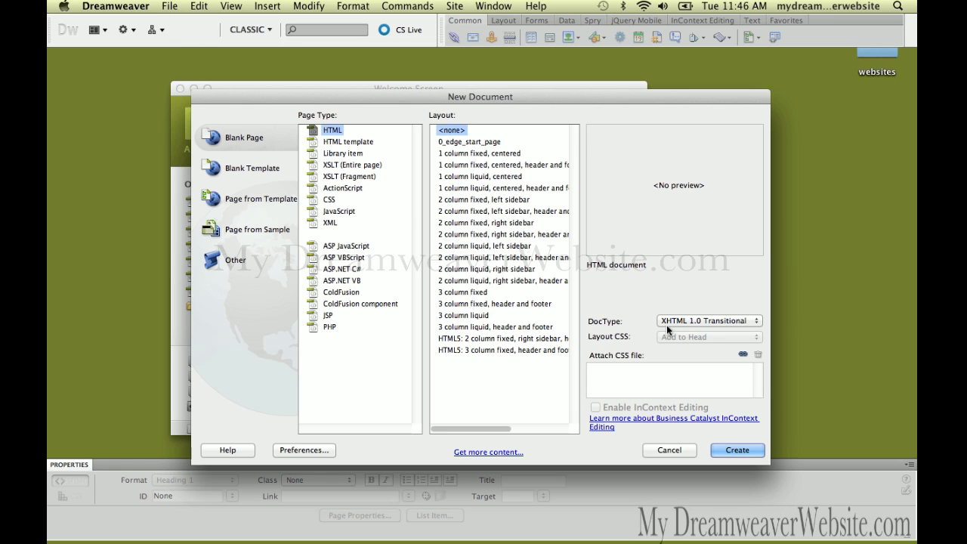
{"action": "mouse_move", "coordinate": [701, 334]}
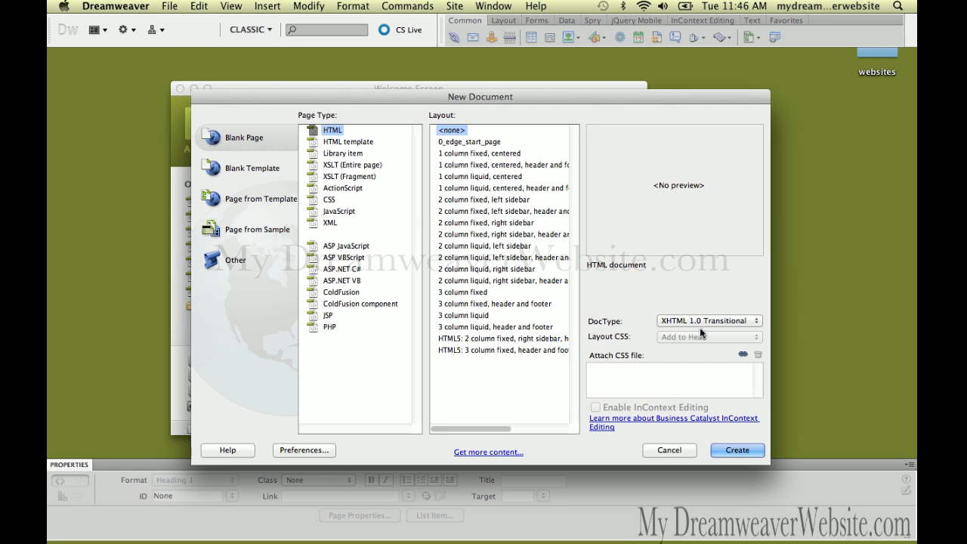
{"action": "left_click", "coordinate": [707, 320]}
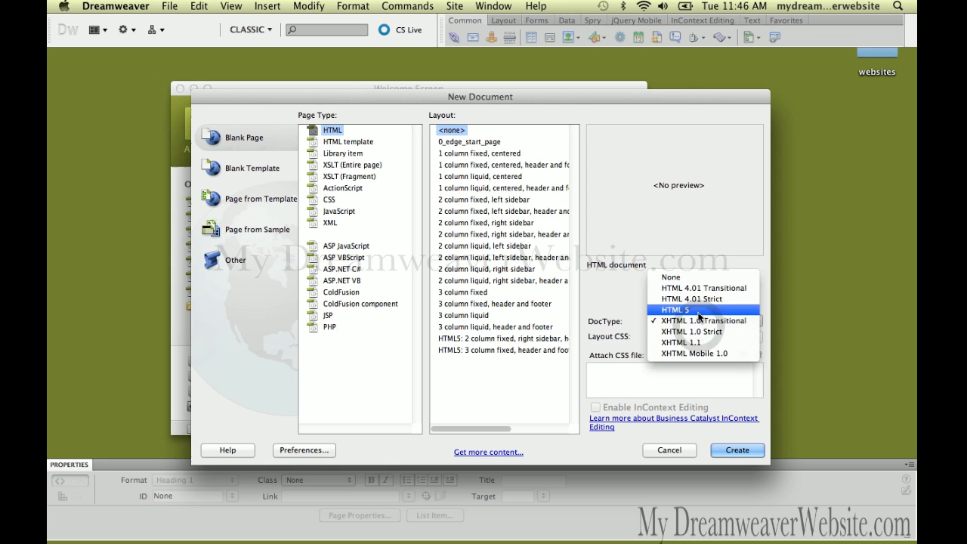
{"action": "left_click", "coordinate": [673, 308]}
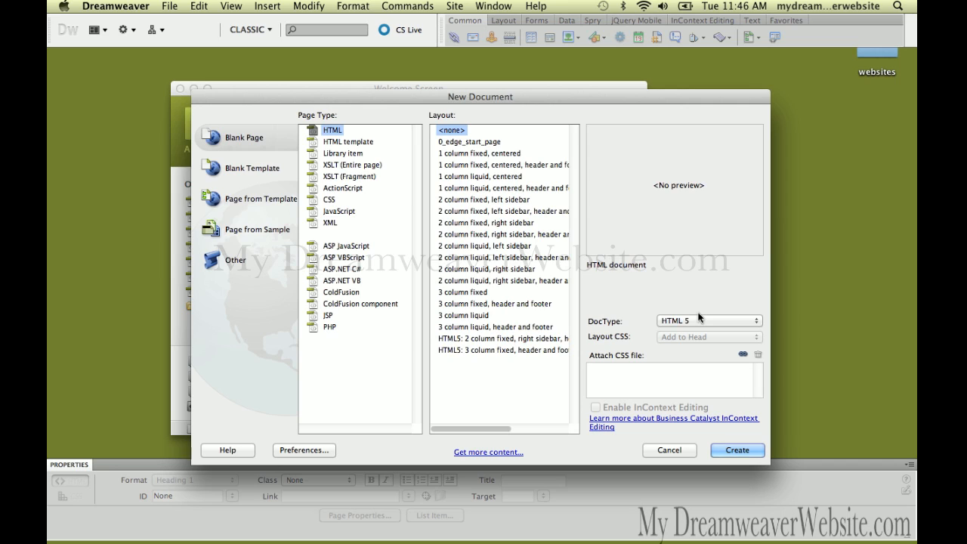
Step: Create the page and retitle it from 'Untitled Document' to 'client comp version 1'
{"action": "left_click", "coordinate": [737, 451]}
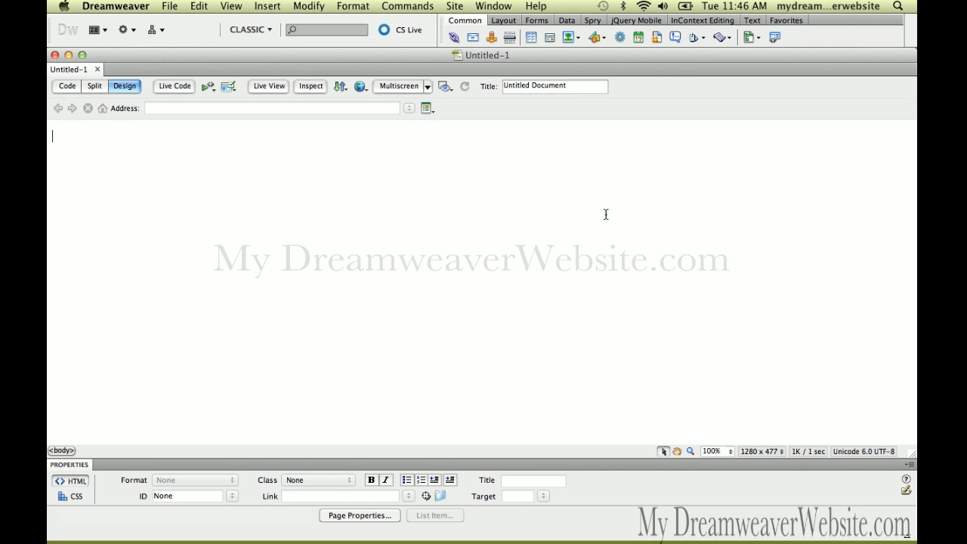
{"action": "left_click", "coordinate": [555, 85]}
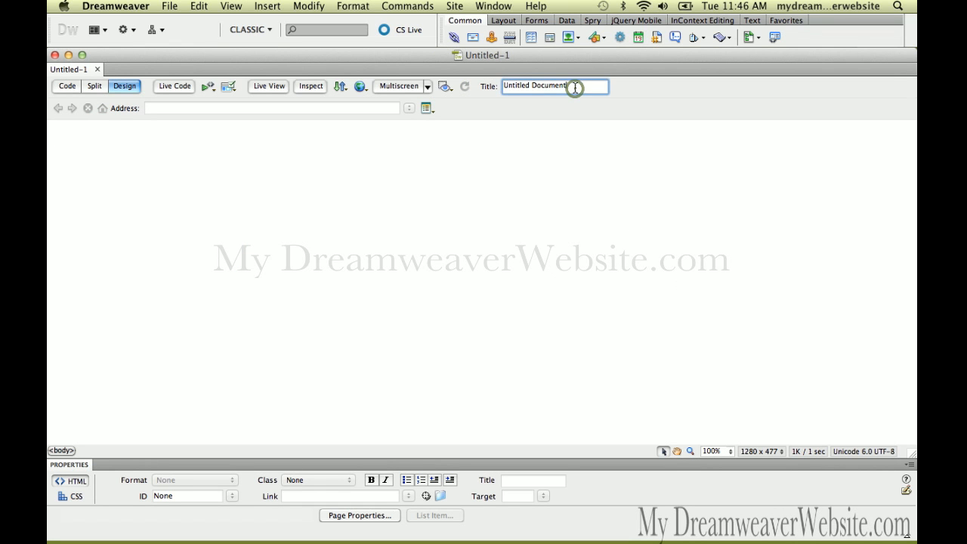
{"action": "type", "text": "d"}
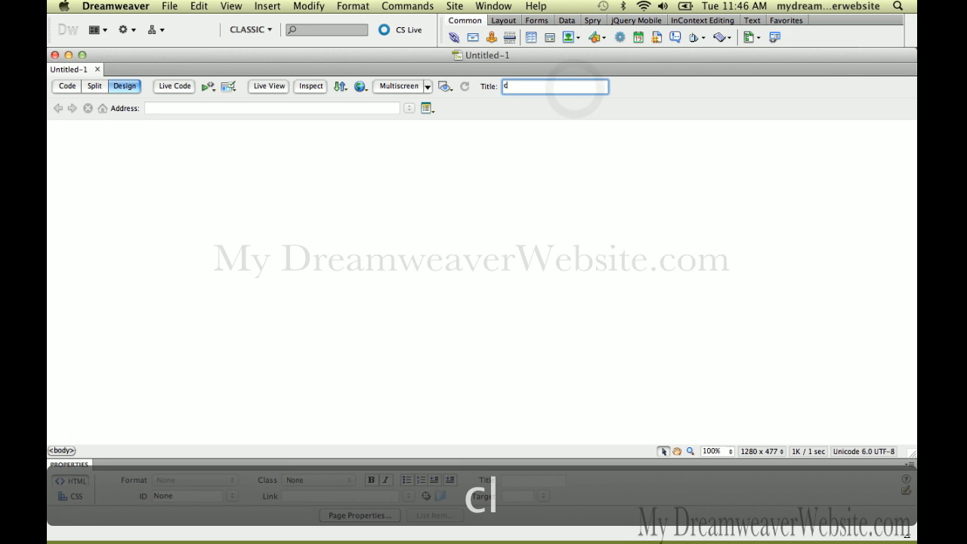
{"action": "type", "text": "client comp version 1"}
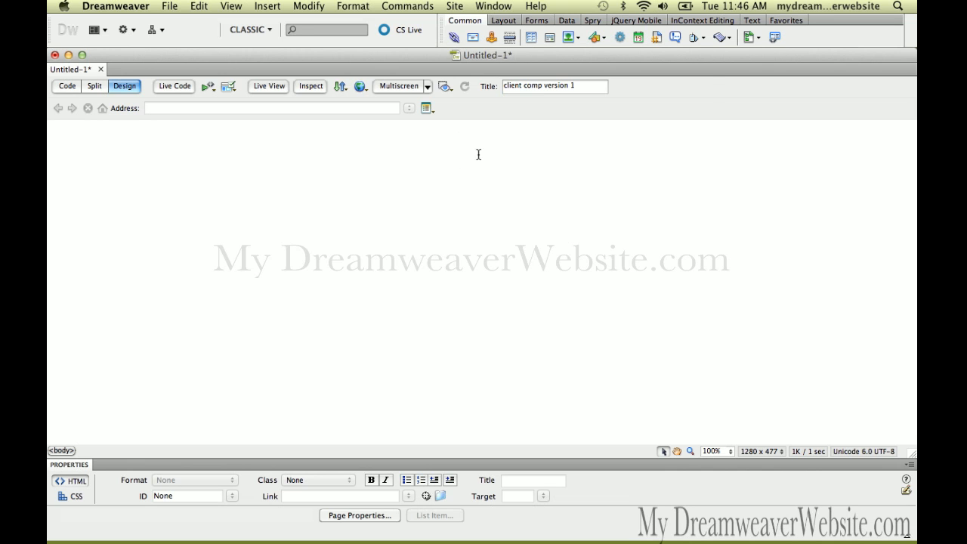
{"action": "key", "text": "cmd+s"}
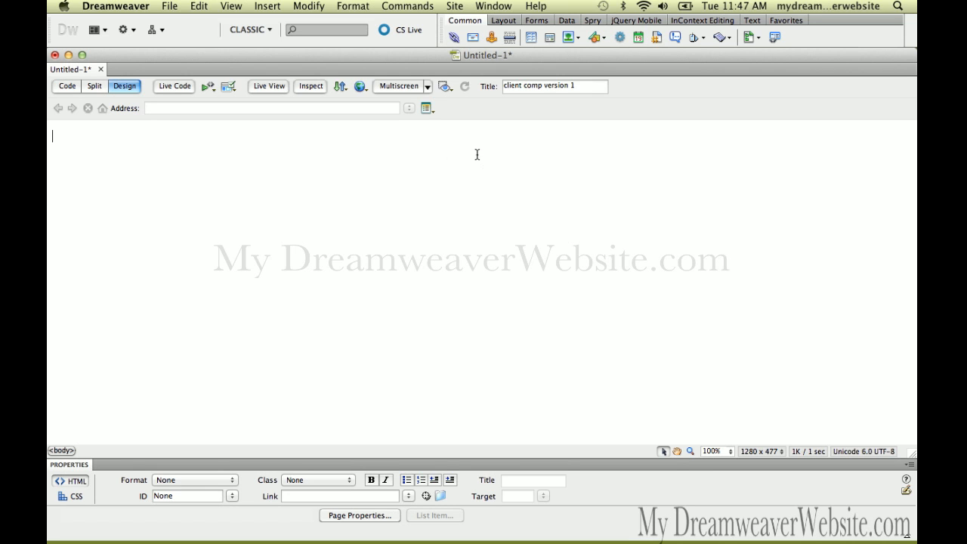
Step: In the Save dialog, create a new site folder named client-comp-1
{"action": "key", "text": "cmd+s"}
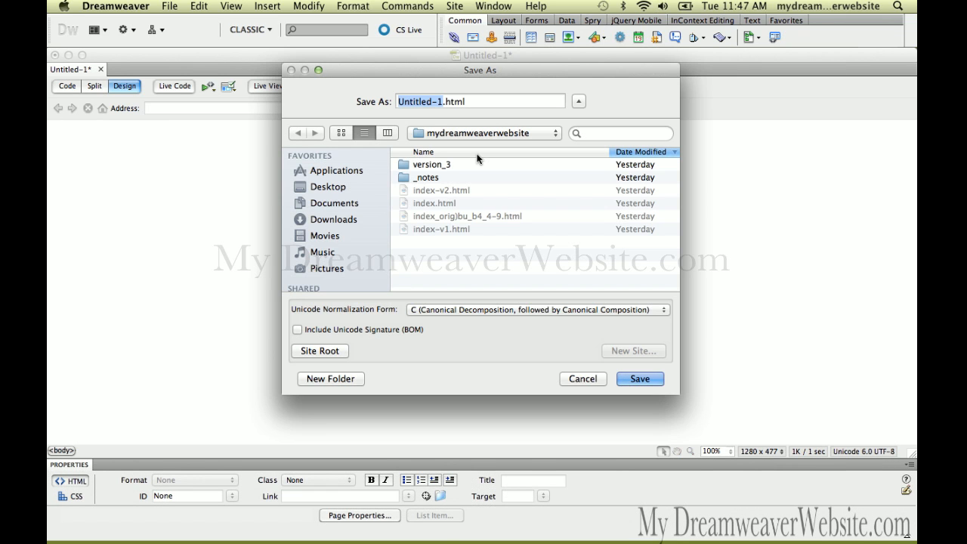
{"action": "mouse_move", "coordinate": [447, 164]}
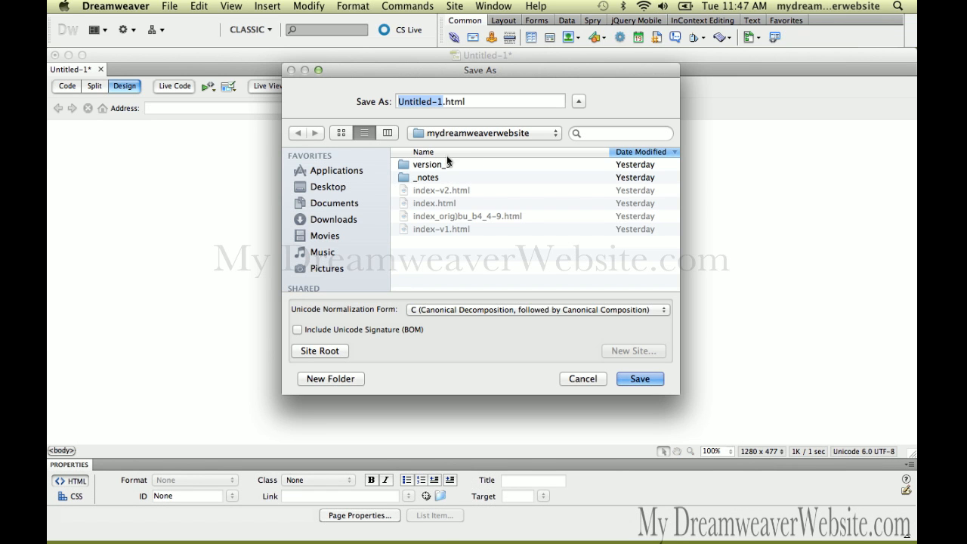
{"action": "left_click", "coordinate": [329, 377]}
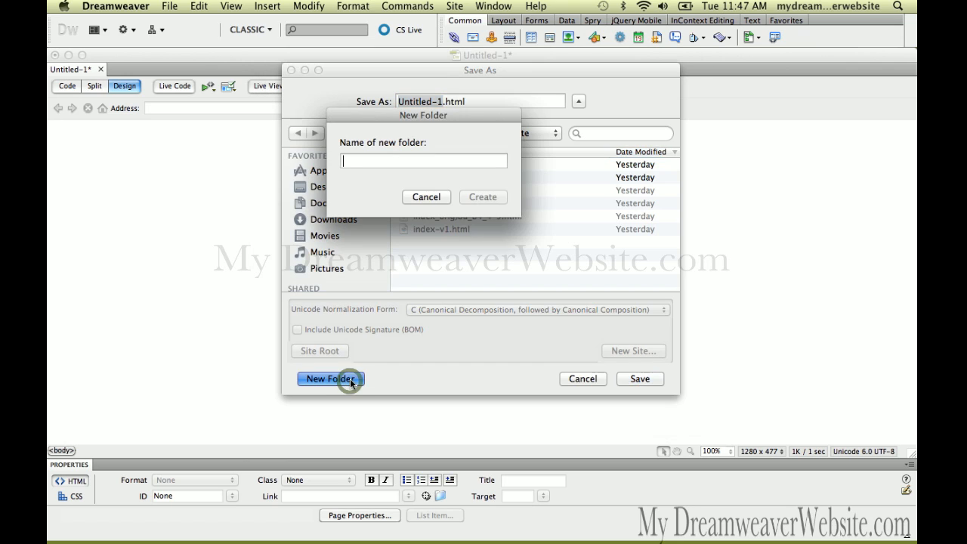
{"action": "type", "text": "cliemnt"}
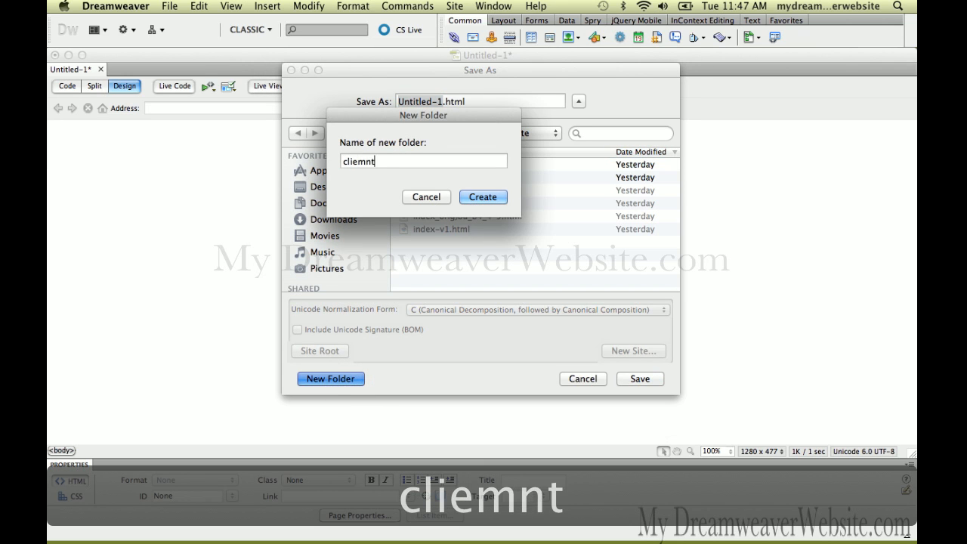
{"action": "key", "text": "BackSpace"}
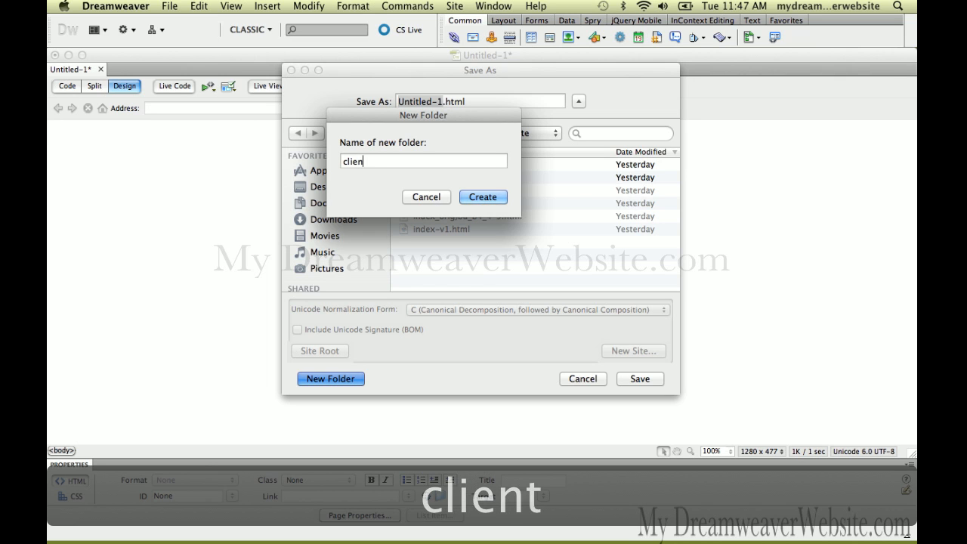
{"action": "type", "text": "-"}
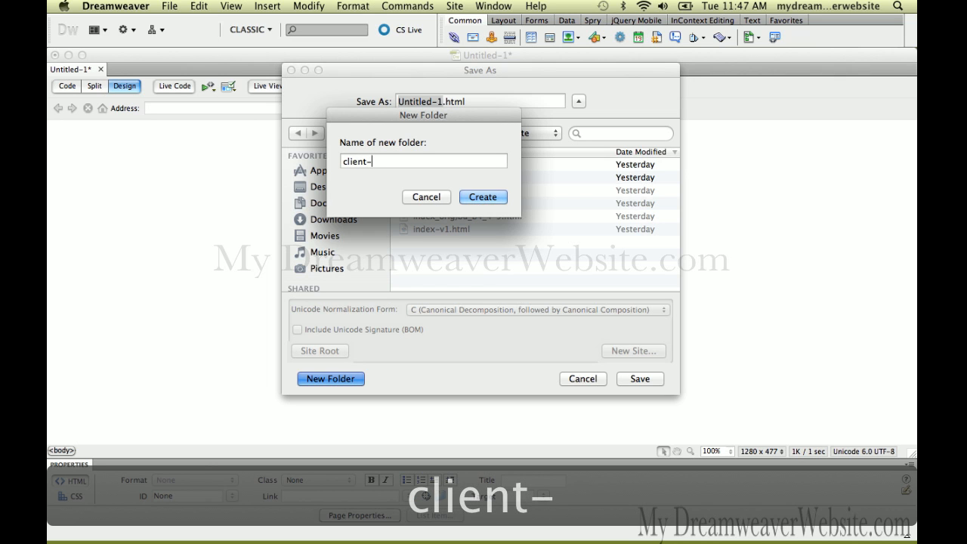
{"action": "type", "text": "c"}
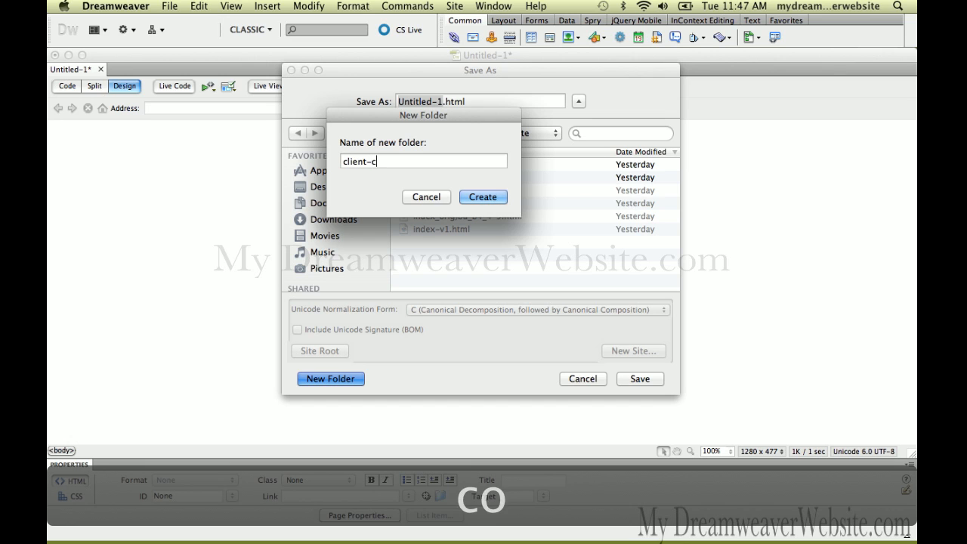
{"action": "type", "text": "omp-1"}
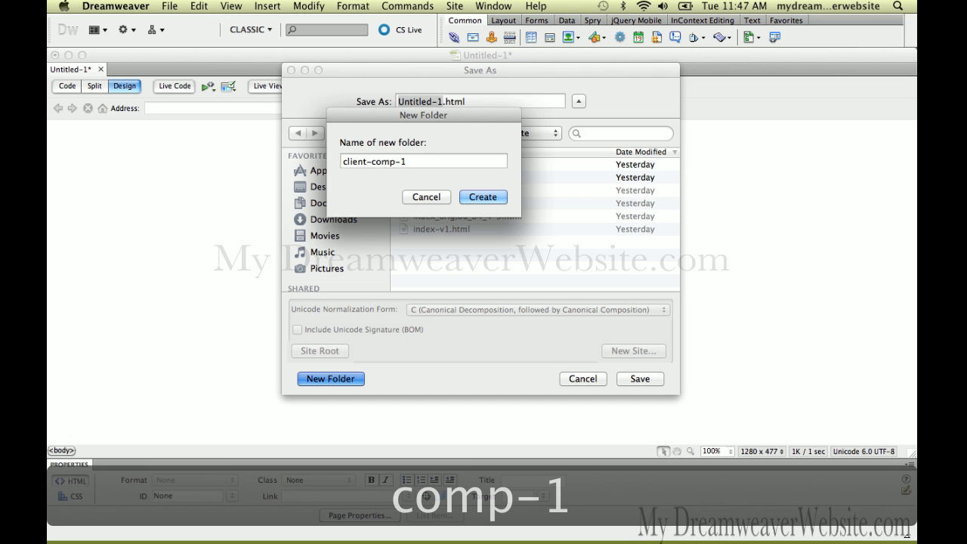
{"action": "left_click", "coordinate": [483, 196]}
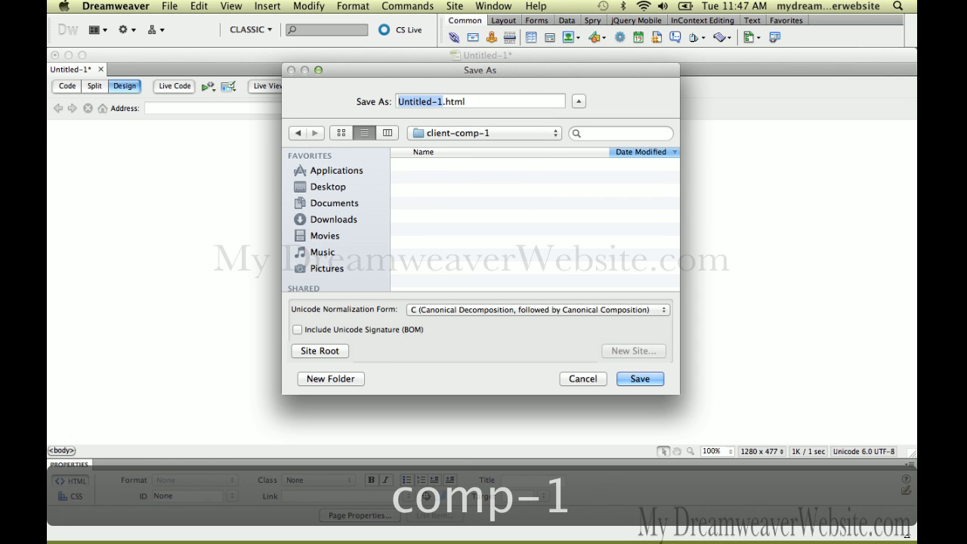
Step: Save the page into that folder as index_v1.html
{"action": "type", "text": "index_v"}
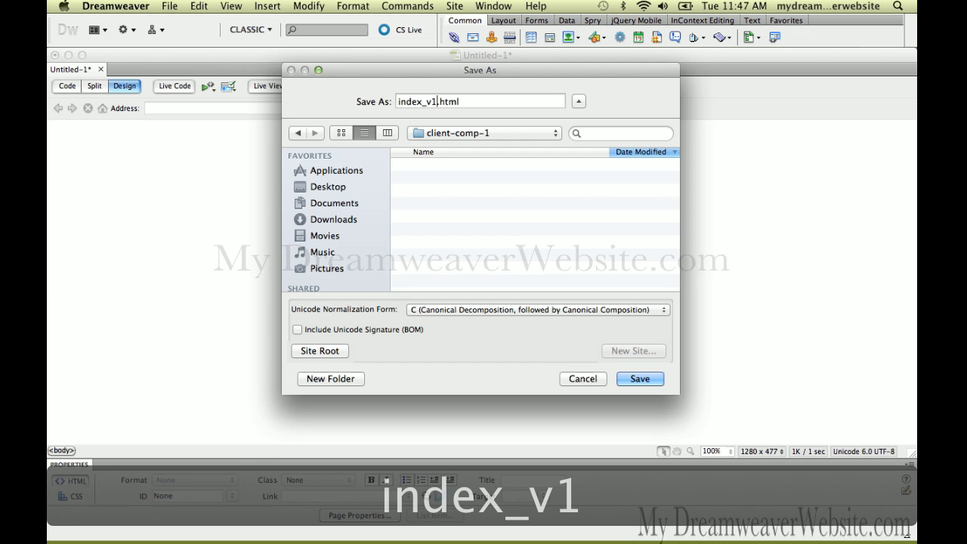
{"action": "left_click", "coordinate": [638, 378]}
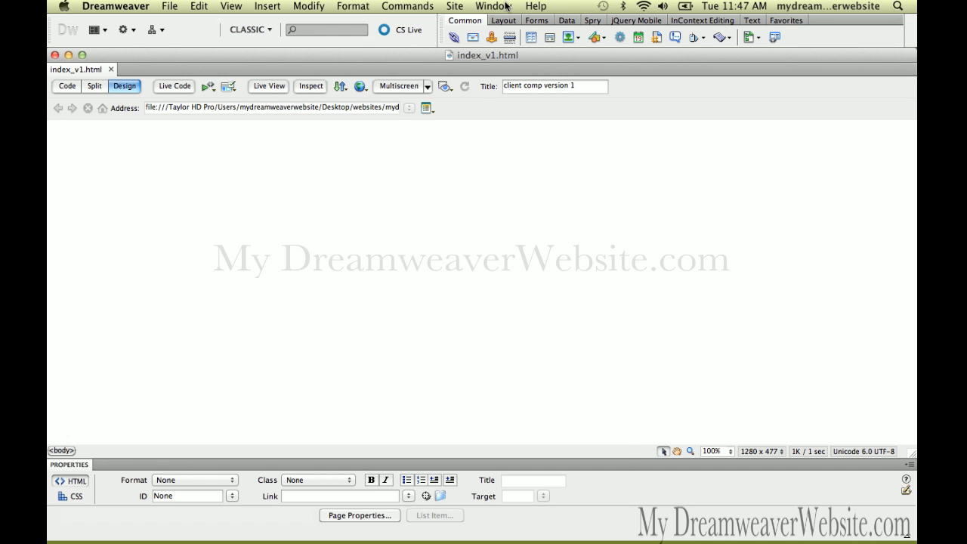
Step: Show the CSS Styles panel's All rules list, empty so far, positioned over the page
{"action": "left_click", "coordinate": [492, 6]}
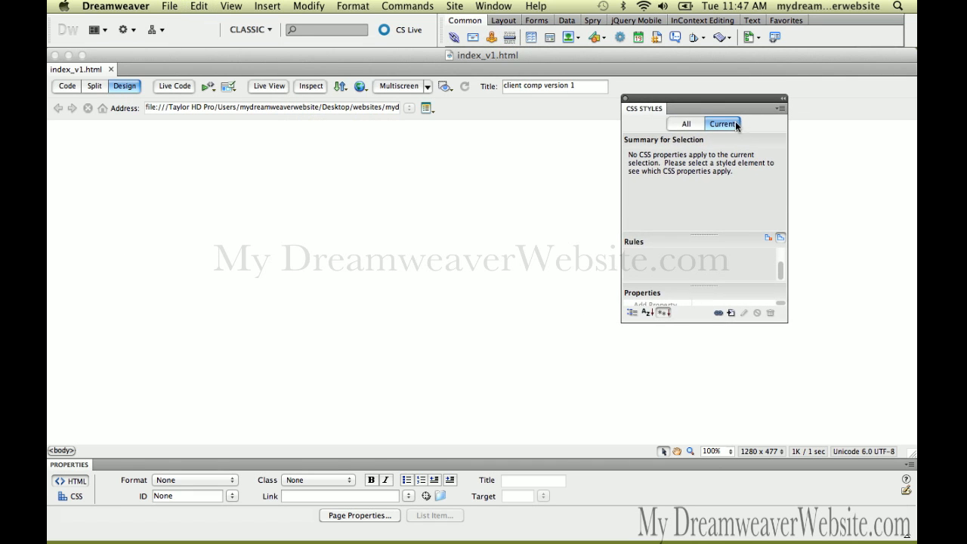
{"action": "left_click", "coordinate": [685, 123]}
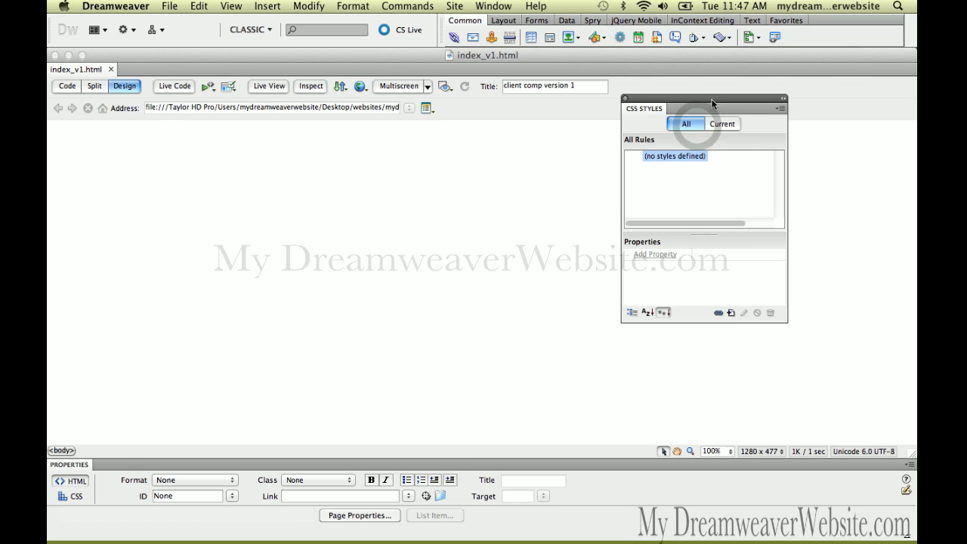
{"action": "left_click_drag", "start_coordinate": [702, 97], "coordinate": [810, 109]}
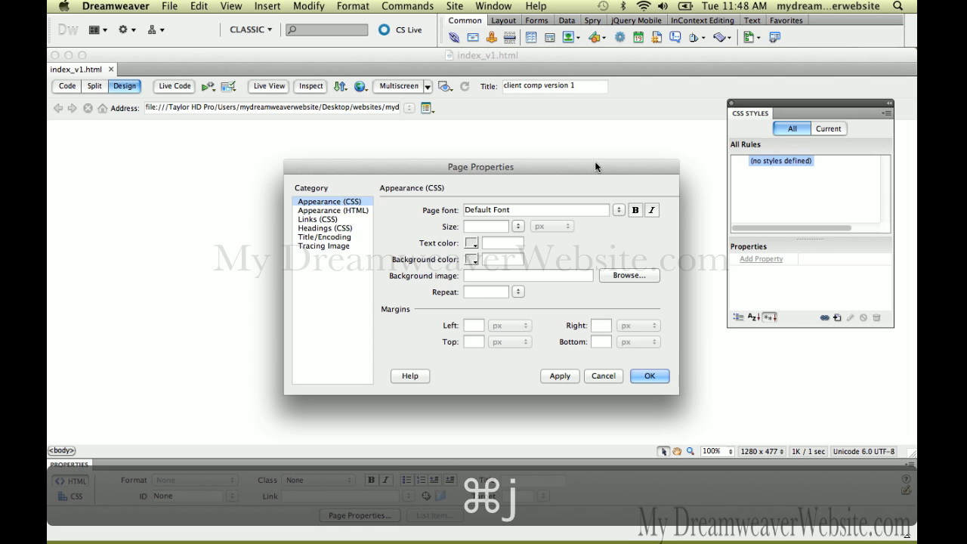
{"action": "left_click", "coordinate": [323, 244]}
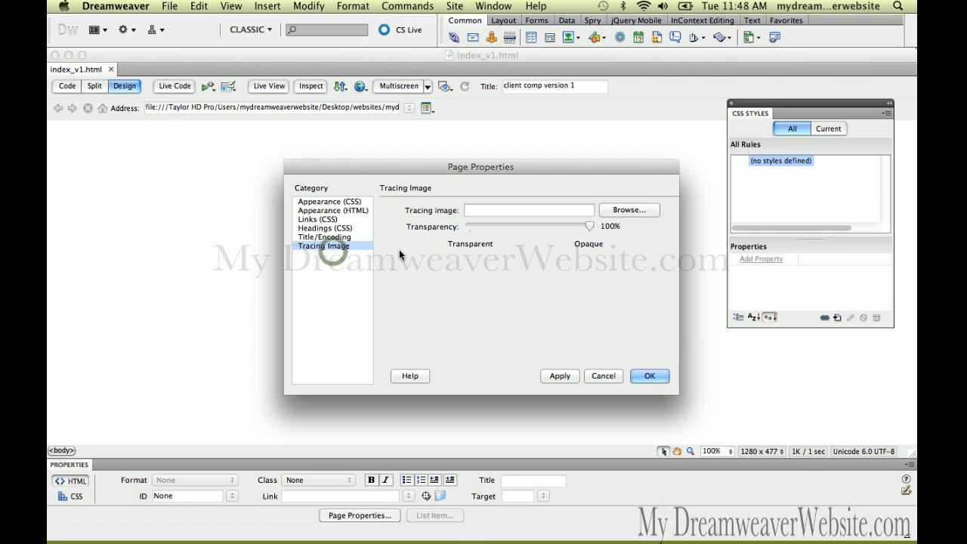
{"action": "left_click", "coordinate": [628, 209]}
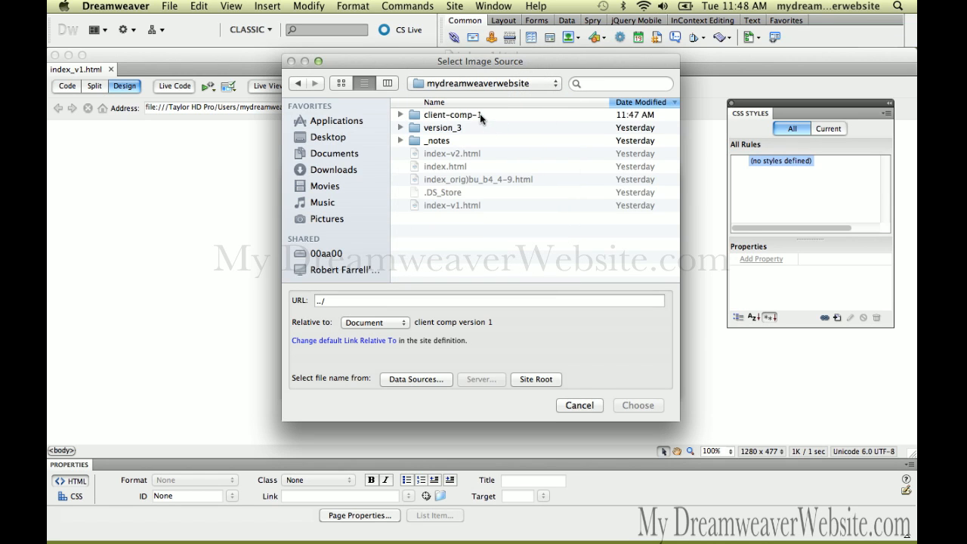
{"action": "double_click", "coordinate": [452, 115]}
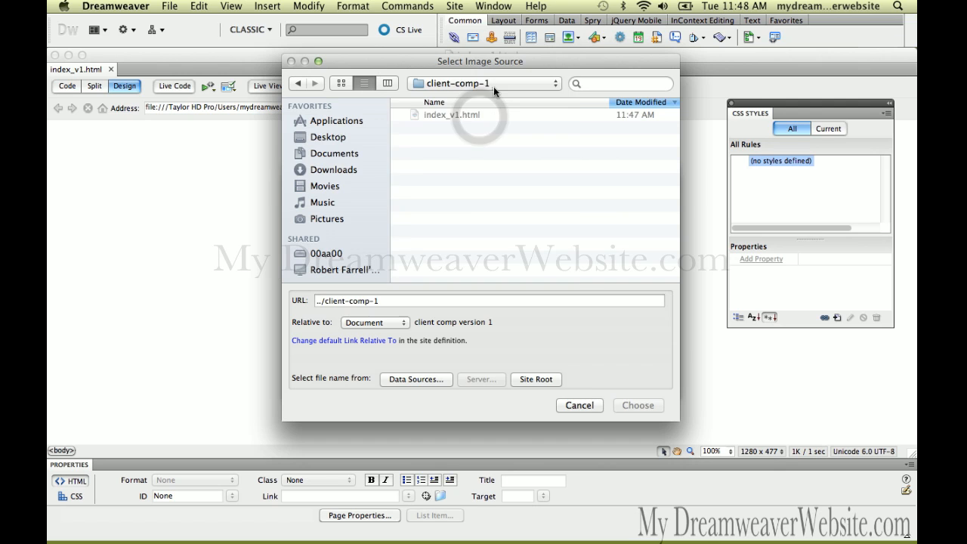
{"action": "left_click", "coordinate": [296, 83]}
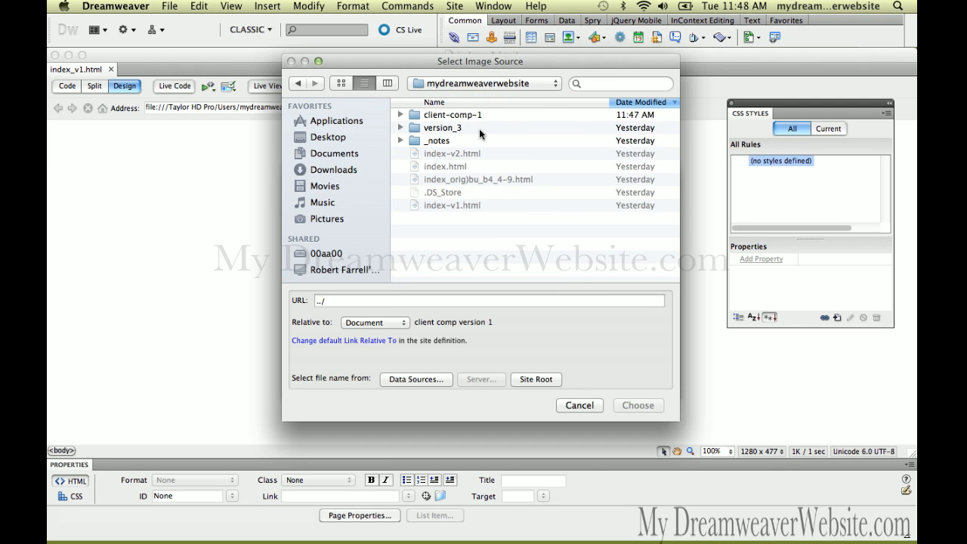
{"action": "left_click", "coordinate": [578, 405]}
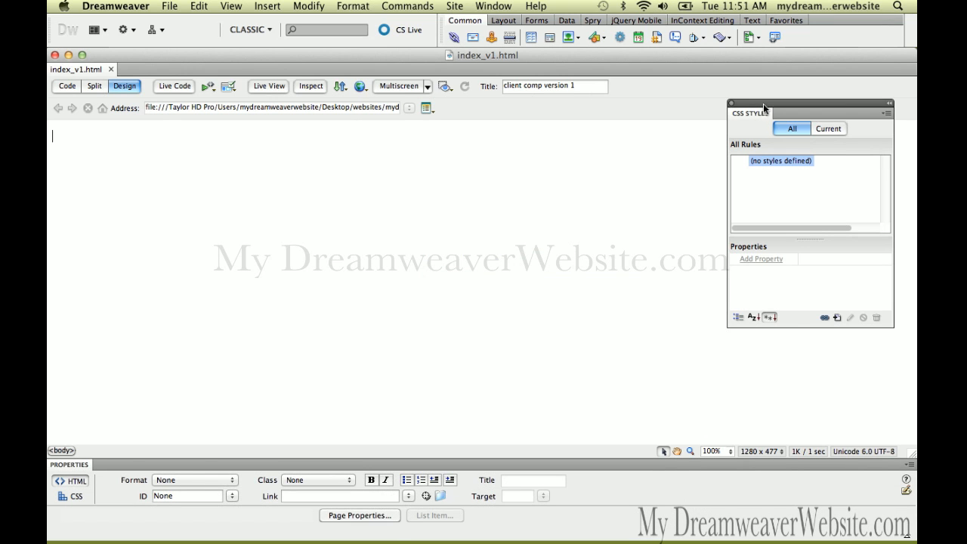
Step: Move the CSS Styles panel to a new spot beside the document
{"action": "left_click_drag", "start_coordinate": [809, 102], "coordinate": [719, 109]}
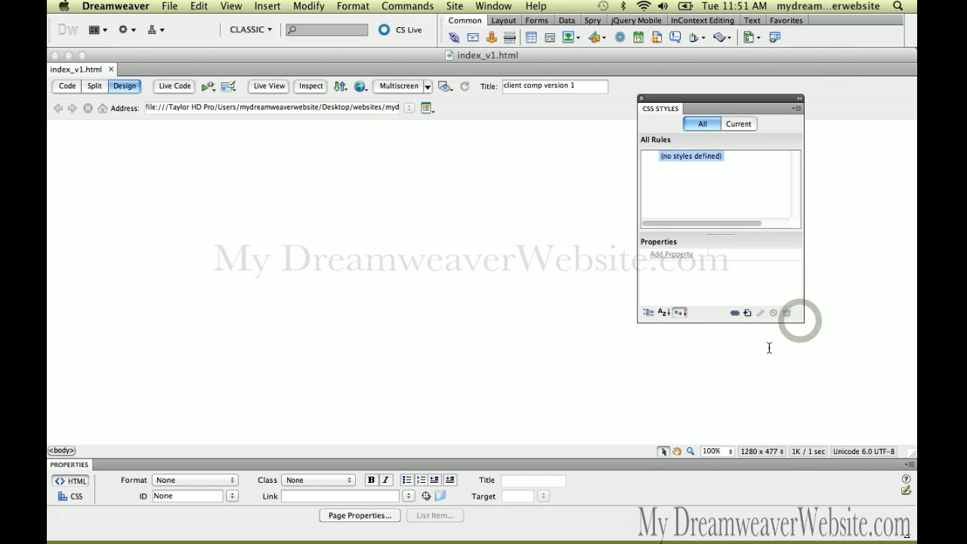
{"action": "mouse_move", "coordinate": [589, 310]}
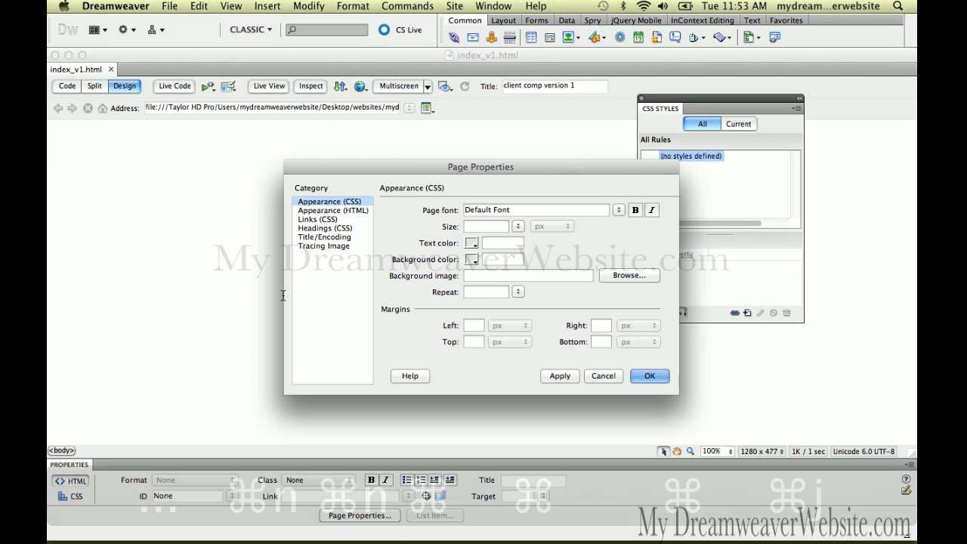
Step: Browse to client-comp-1 > client-comp and apply client-comp_v1.png as the tracing image
{"action": "left_click", "coordinate": [323, 245]}
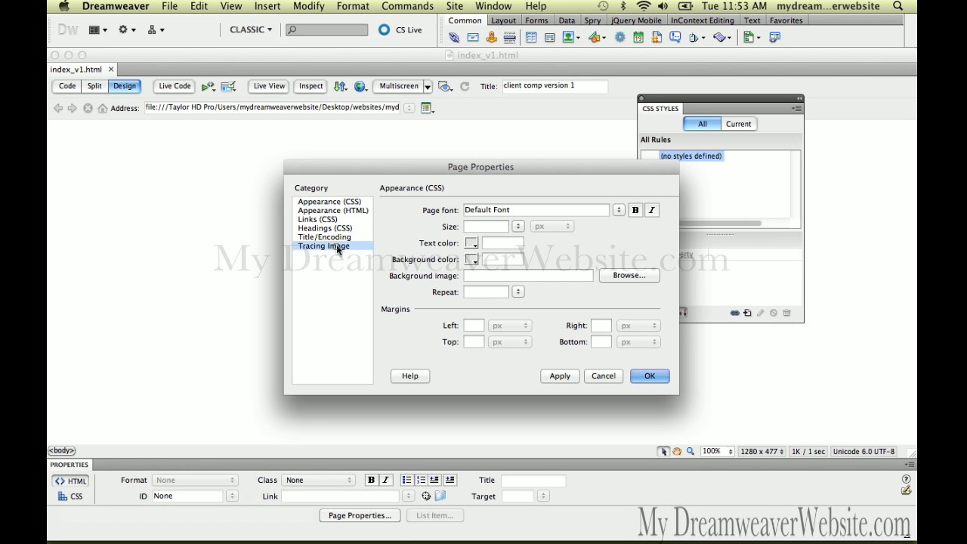
{"action": "left_click", "coordinate": [628, 275]}
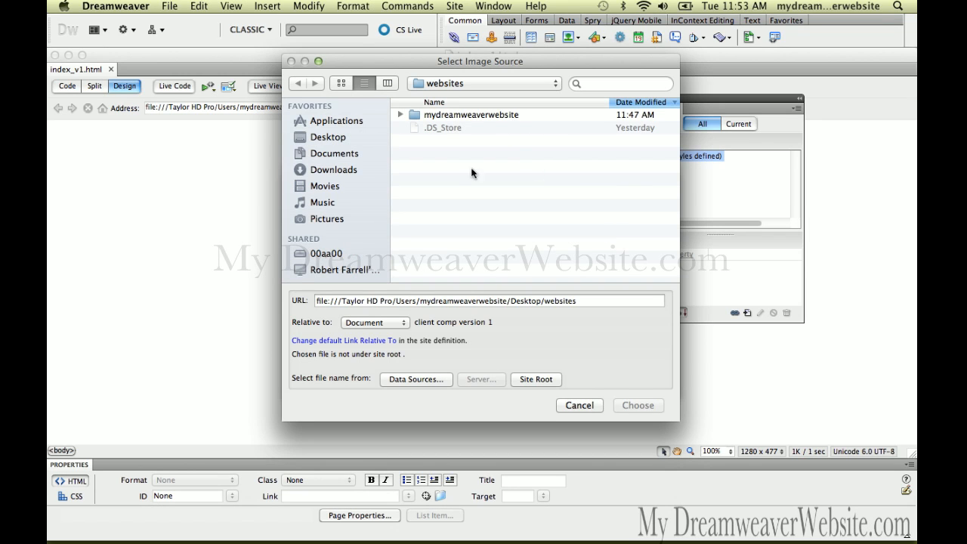
{"action": "mouse_move", "coordinate": [508, 145]}
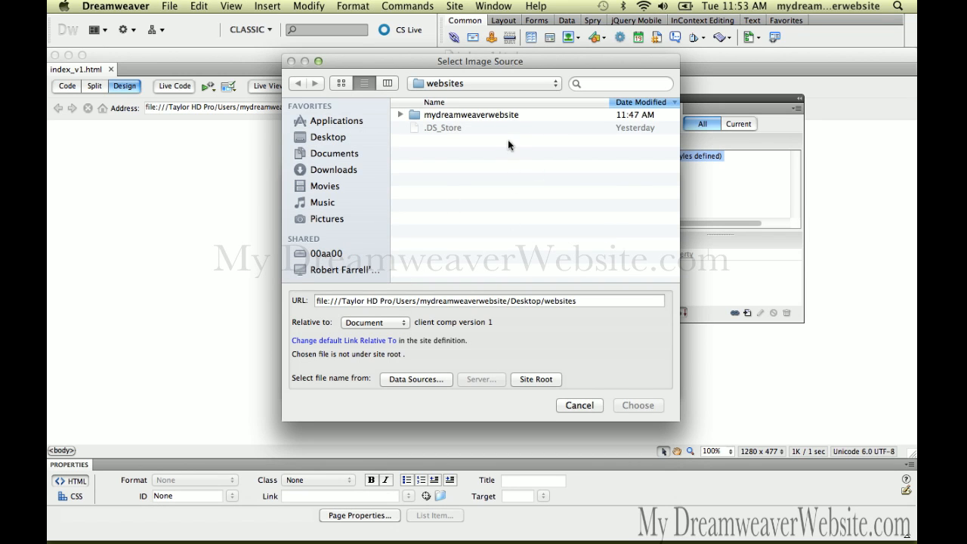
{"action": "left_click", "coordinate": [472, 115]}
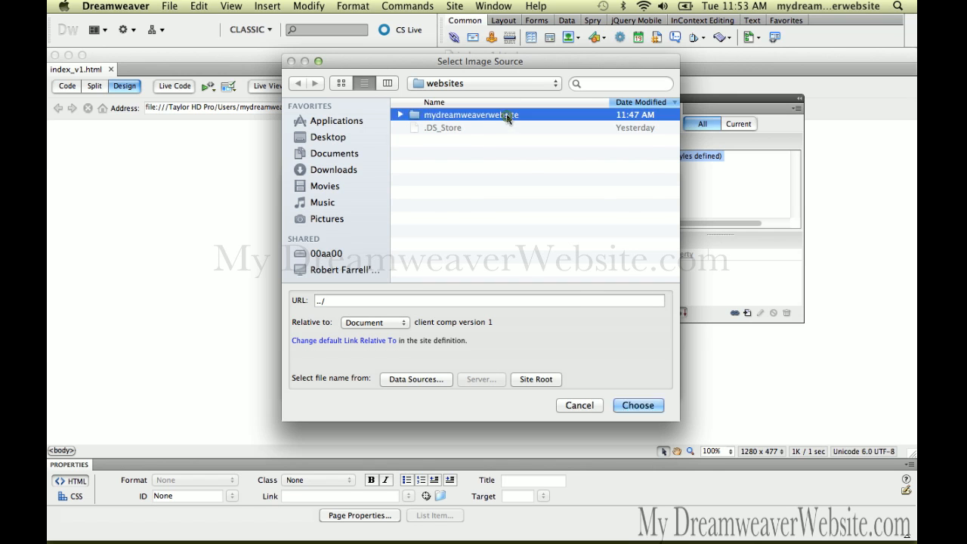
{"action": "double_click", "coordinate": [470, 115]}
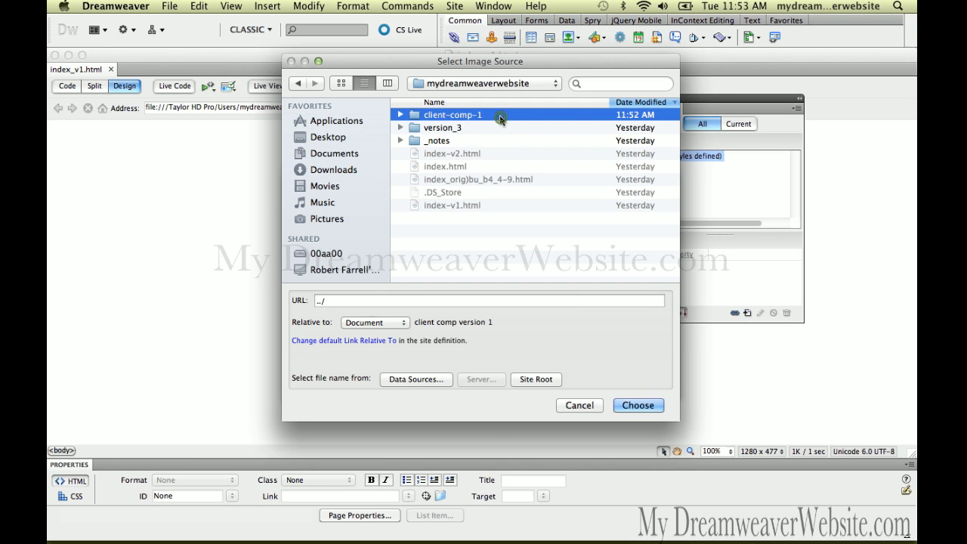
{"action": "double_click", "coordinate": [453, 115]}
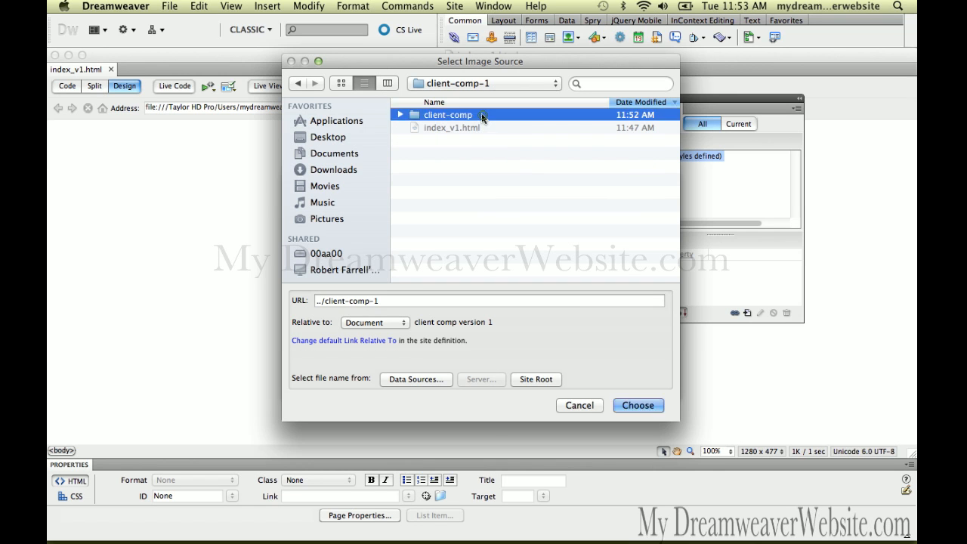
{"action": "double_click", "coordinate": [447, 115]}
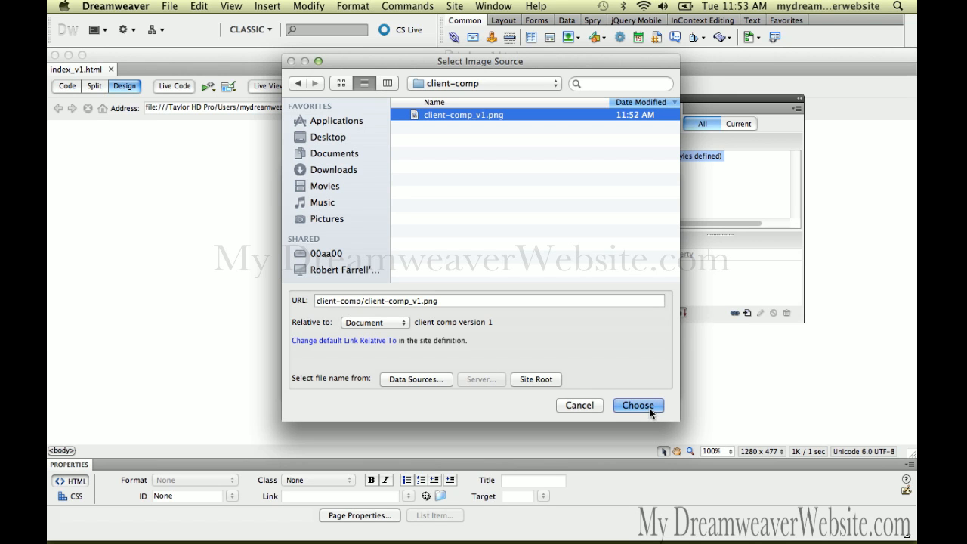
{"action": "left_click", "coordinate": [638, 405]}
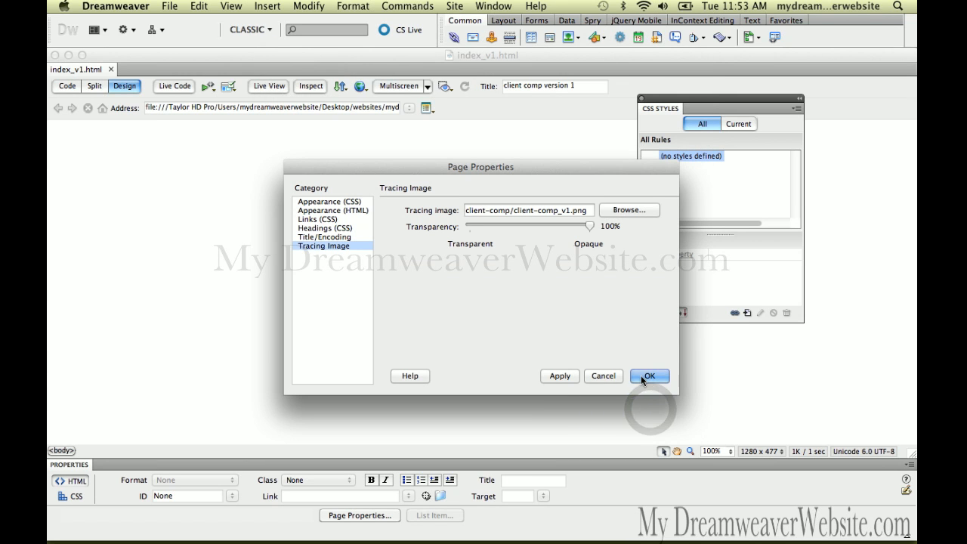
{"action": "left_click", "coordinate": [648, 375]}
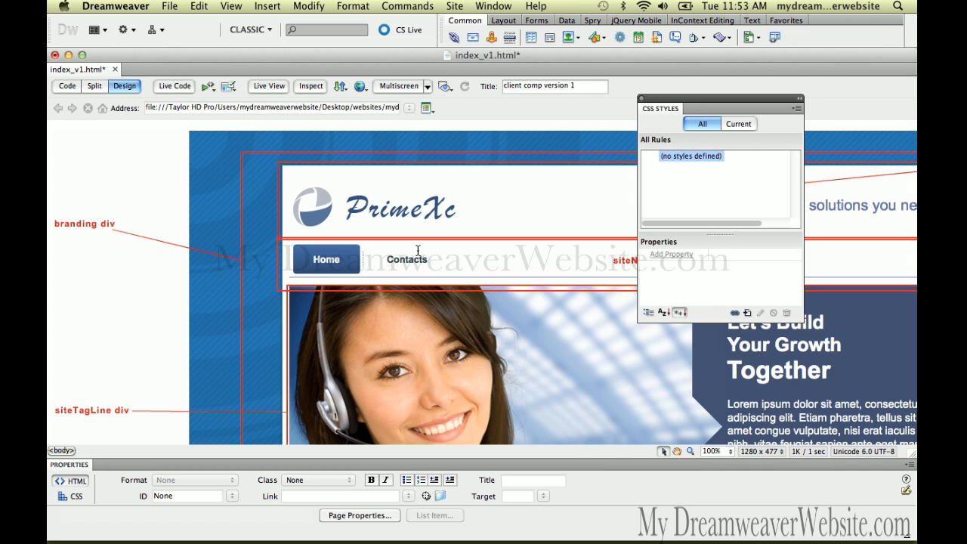
{"action": "mouse_move", "coordinate": [406, 250]}
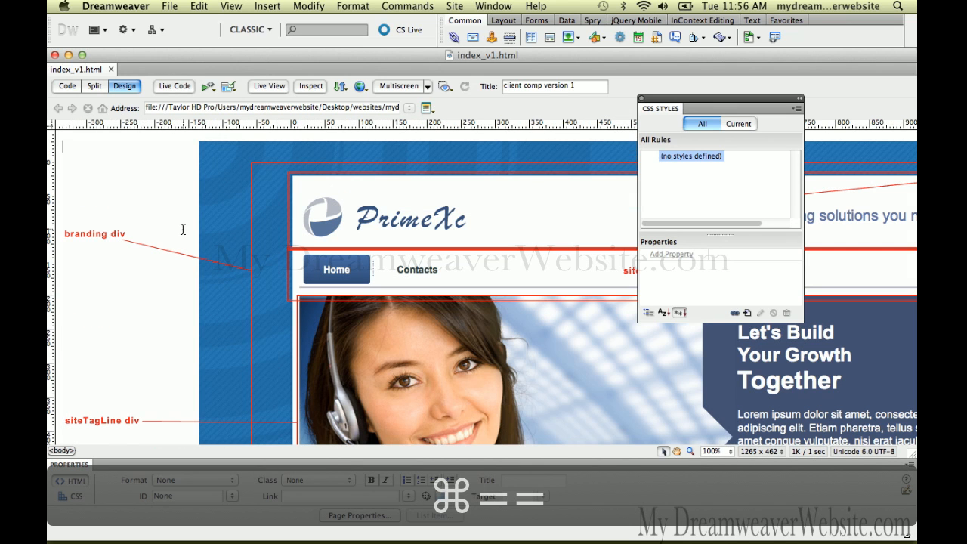
{"action": "mouse_move", "coordinate": [114, 278]}
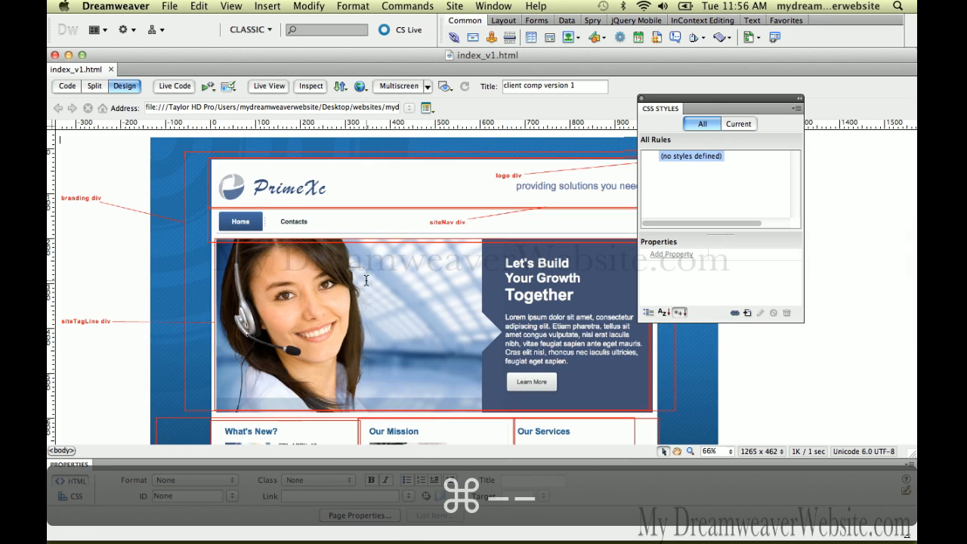
Step: Drag two vertical guides onto the comp's left and right layout edges
{"action": "left_click", "coordinate": [713, 450]}
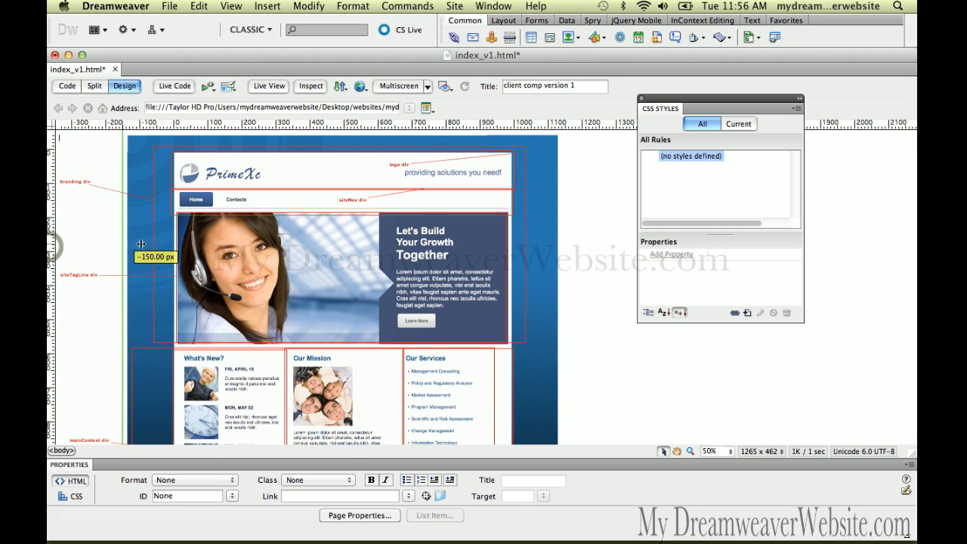
{"action": "left_click_drag", "start_coordinate": [139, 244], "coordinate": [174, 245]}
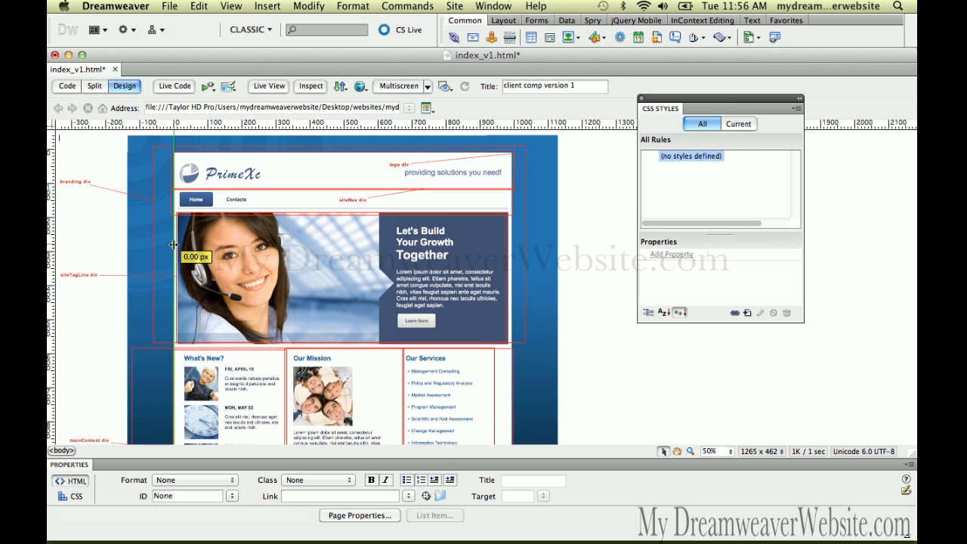
{"action": "mouse_move", "coordinate": [52, 247]}
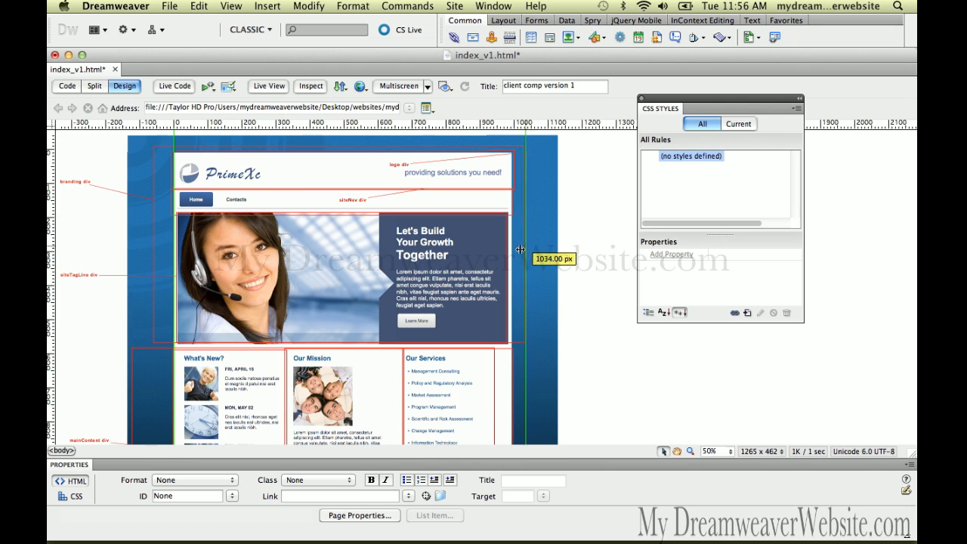
{"action": "left_click_drag", "start_coordinate": [527, 249], "coordinate": [511, 249]}
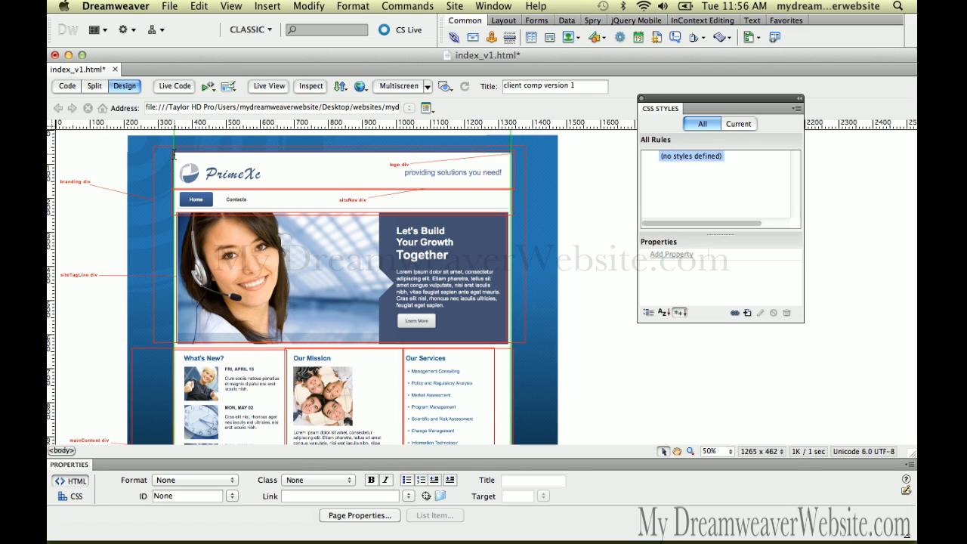
{"action": "mouse_move", "coordinate": [66, 134]}
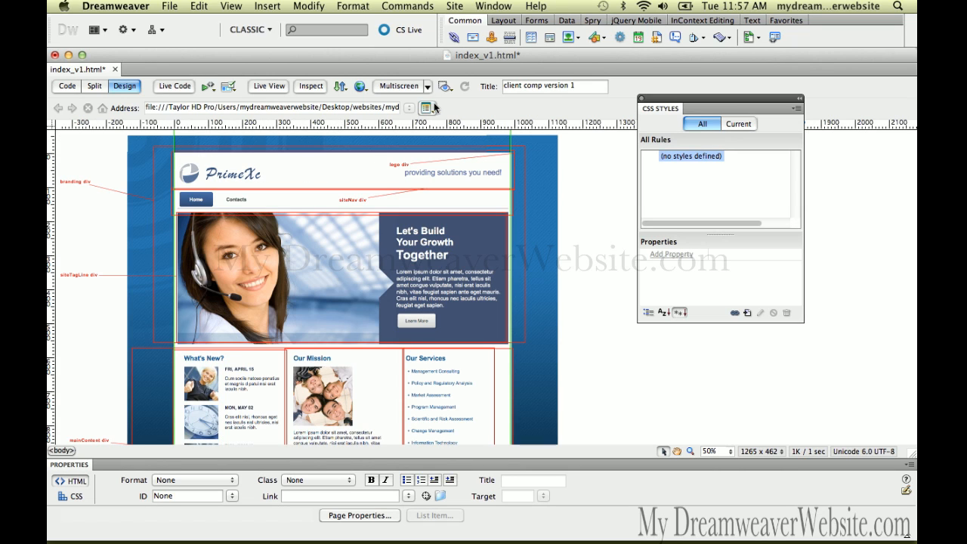
Step: Insert a div tag at the insertion point with the ID 'wrapper'
{"action": "left_click", "coordinate": [501, 20]}
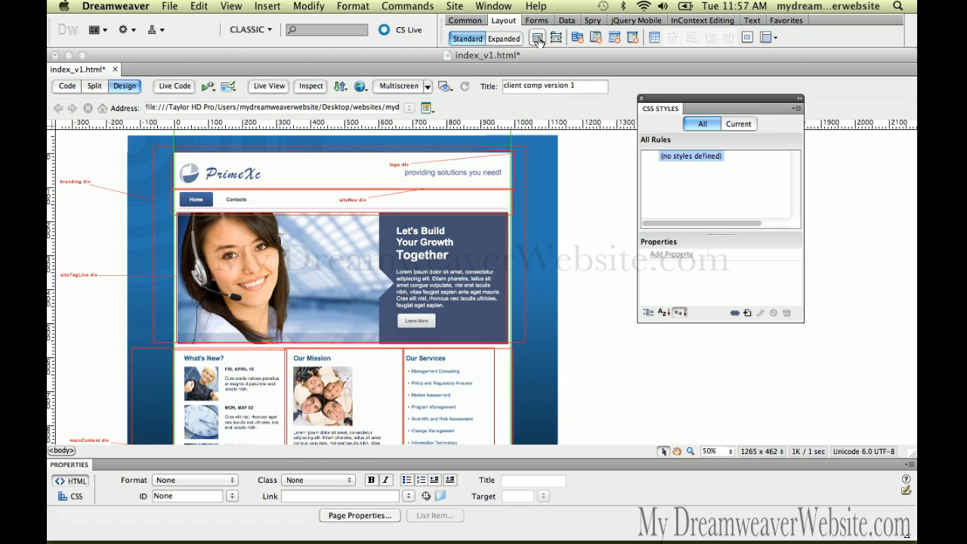
{"action": "left_click", "coordinate": [535, 38]}
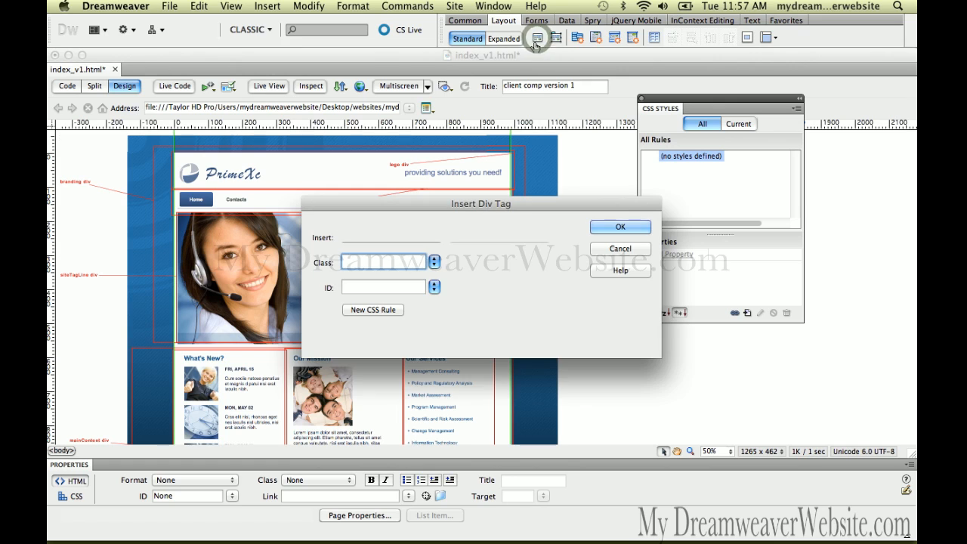
{"action": "left_click", "coordinate": [382, 287]}
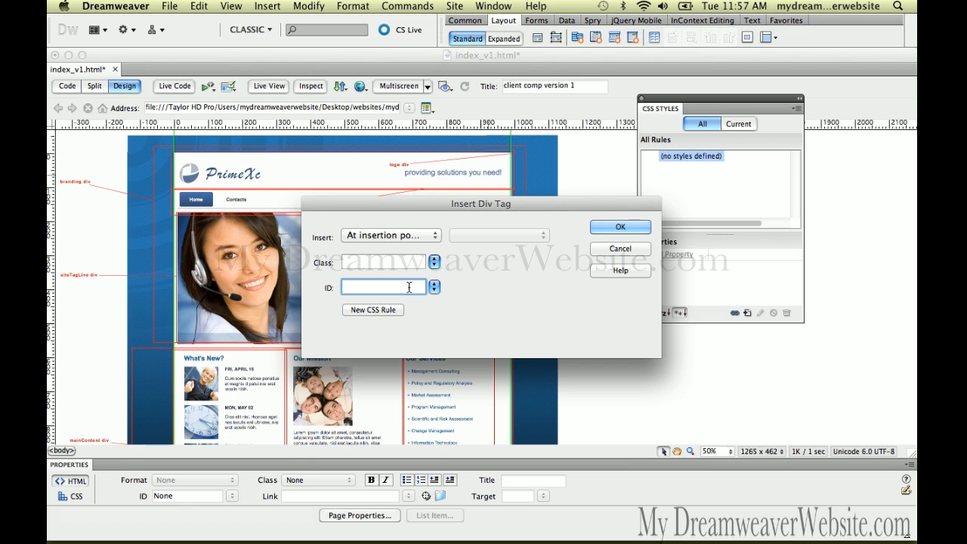
{"action": "type", "text": "wra"}
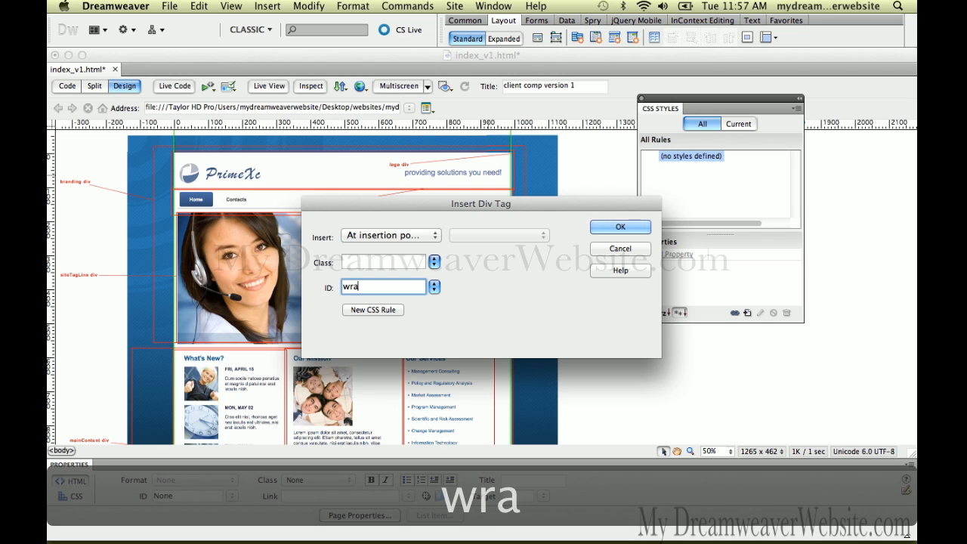
{"action": "type", "text": "pper"}
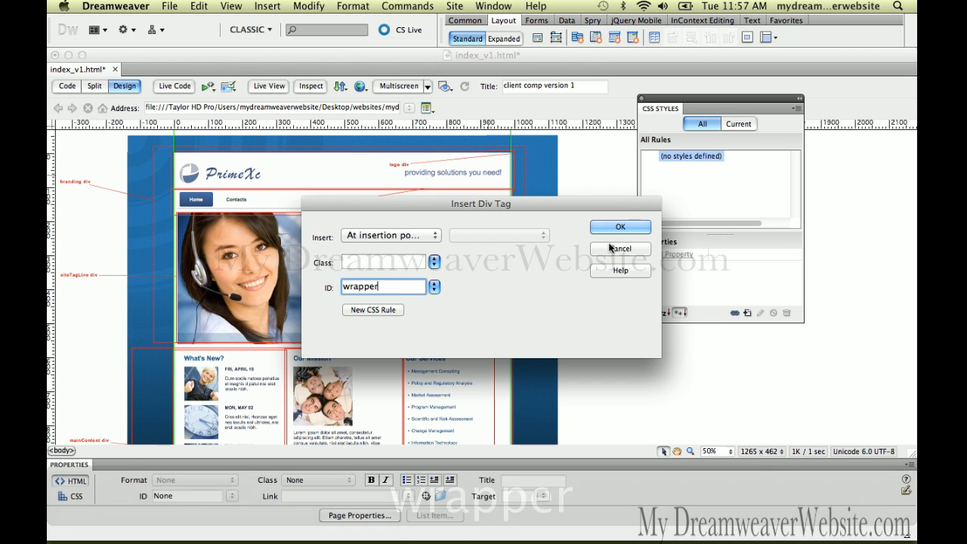
{"action": "left_click", "coordinate": [619, 226]}
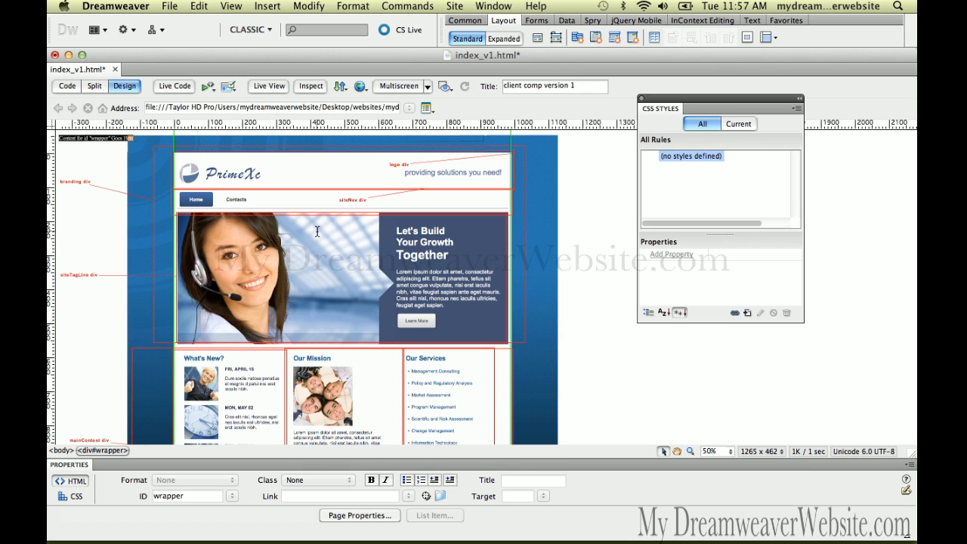
{"action": "mouse_move", "coordinate": [308, 226]}
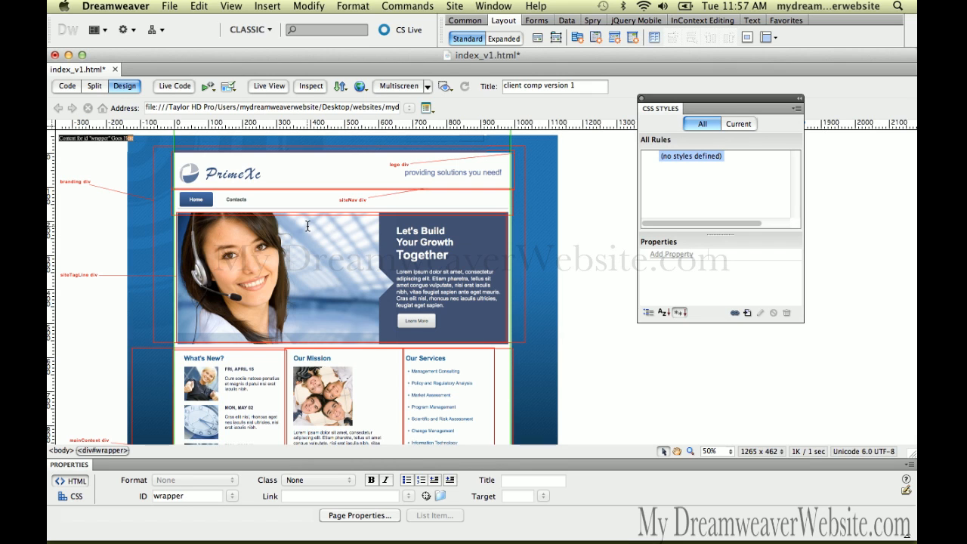
Step: Save the page, select div#wrapper and start a new CSS rule for it
{"action": "key", "text": "cmd+s"}
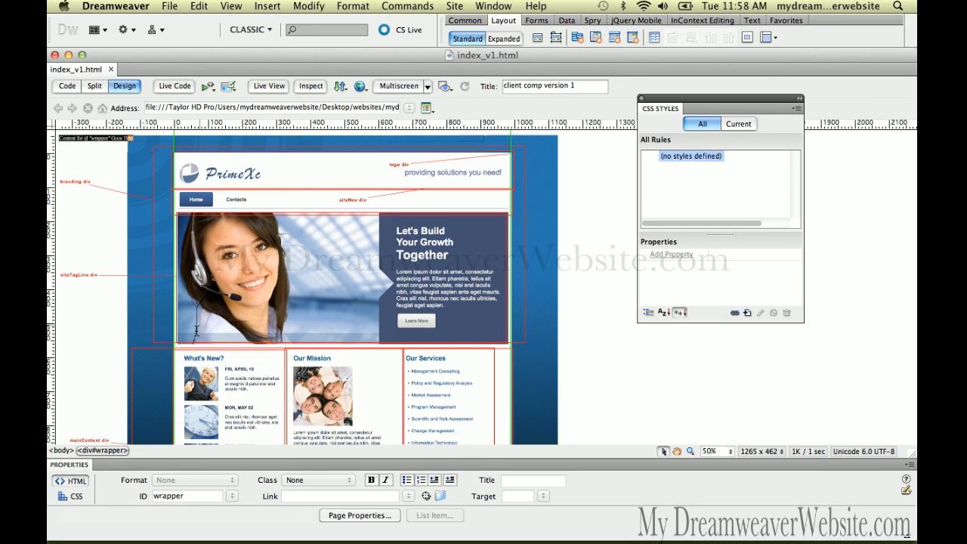
{"action": "left_click", "coordinate": [103, 450]}
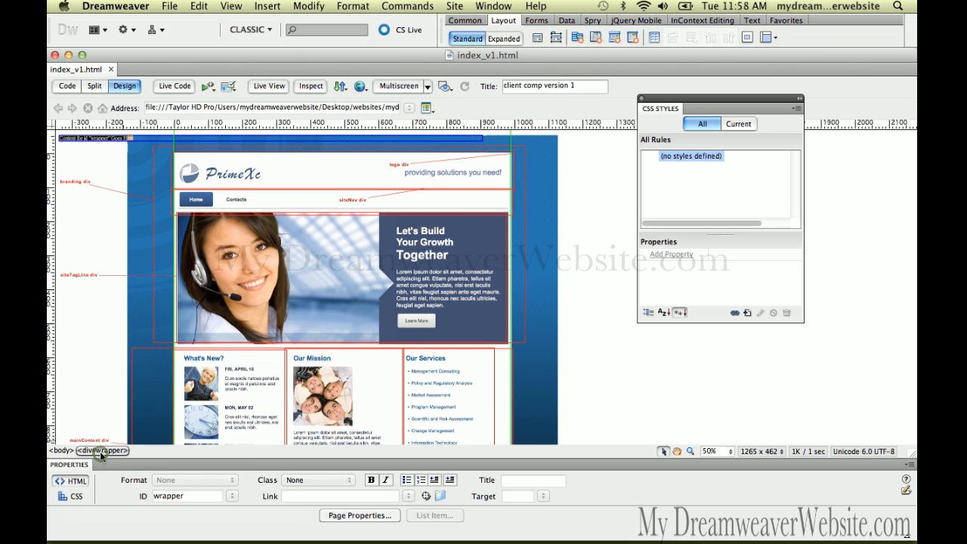
{"action": "left_click", "coordinate": [99, 450]}
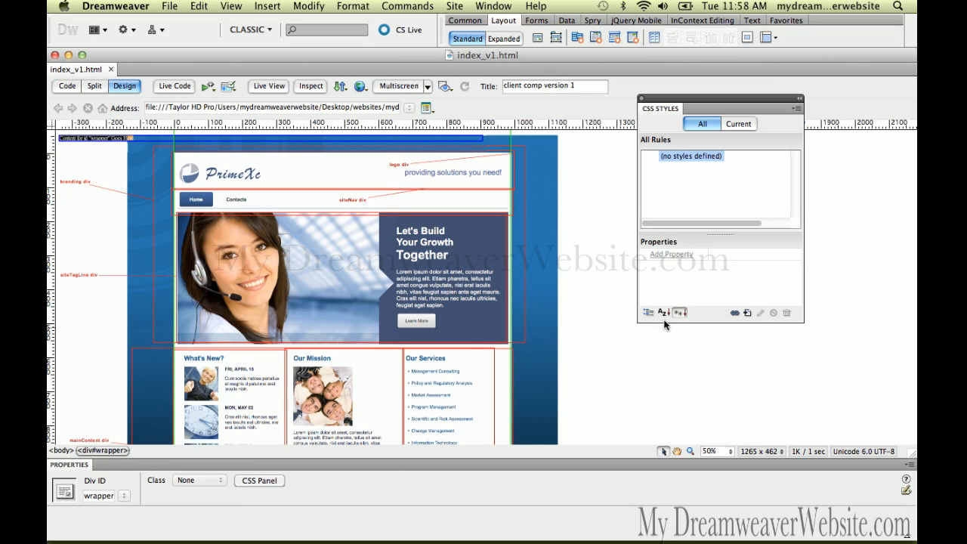
{"action": "left_click", "coordinate": [746, 313]}
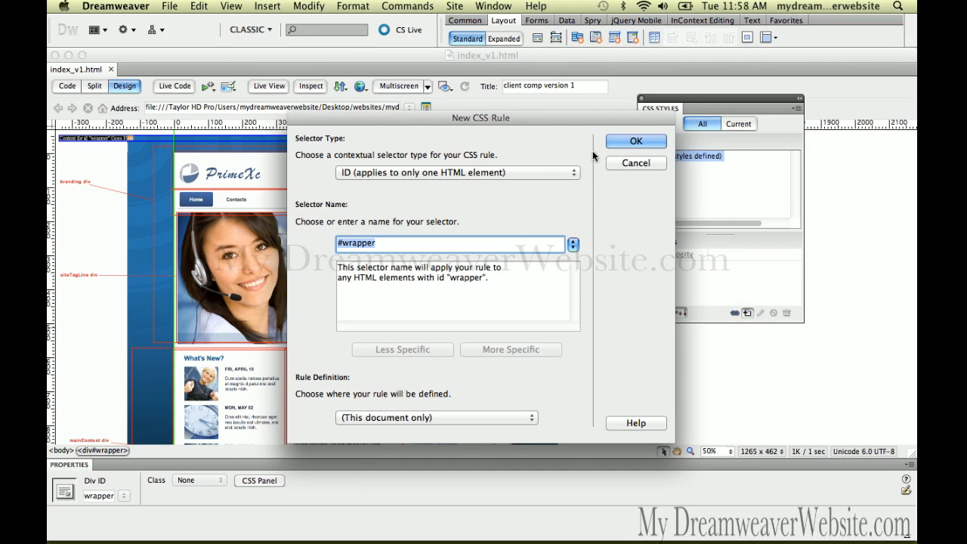
Step: Define #wrapper with a Box width of 900 px and reveal it under <style>
{"action": "left_click", "coordinate": [634, 142]}
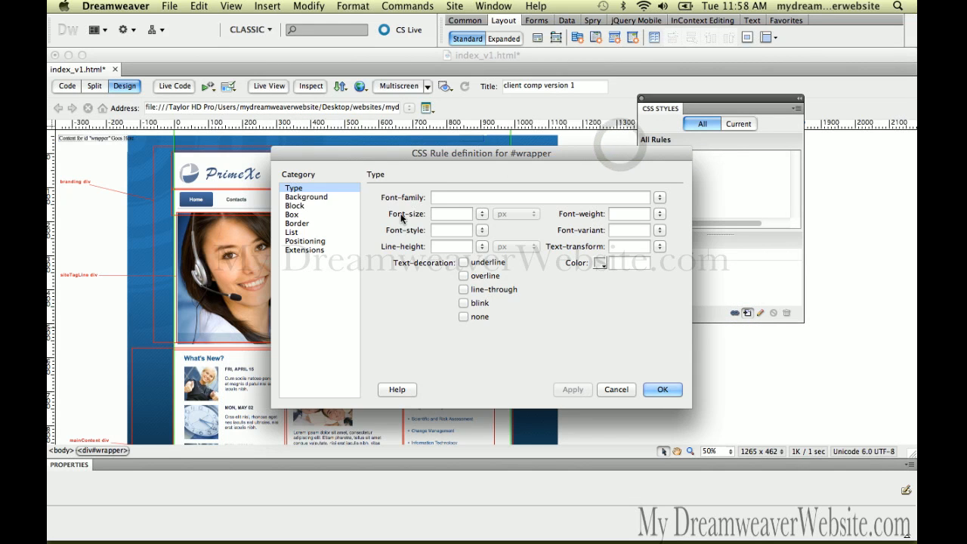
{"action": "left_click", "coordinate": [291, 215]}
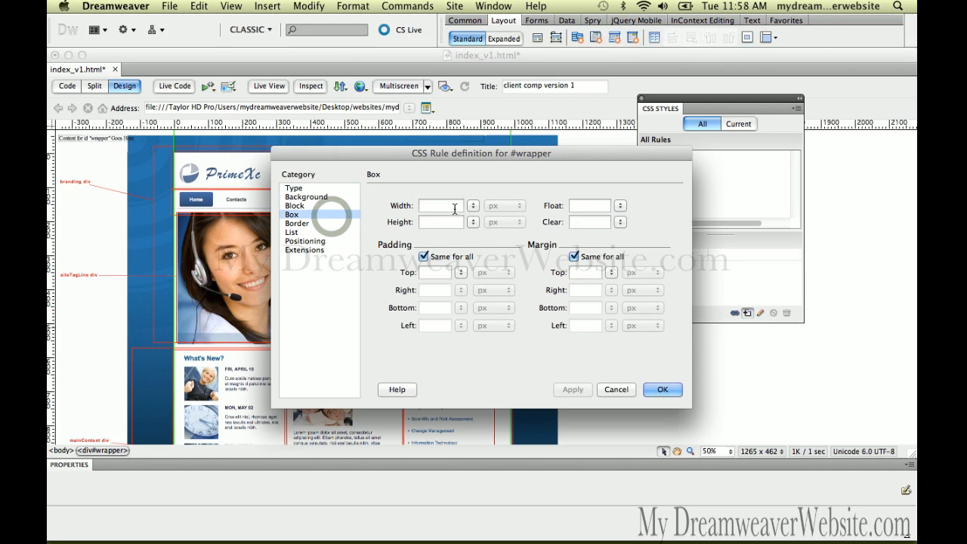
{"action": "type", "text": "900"}
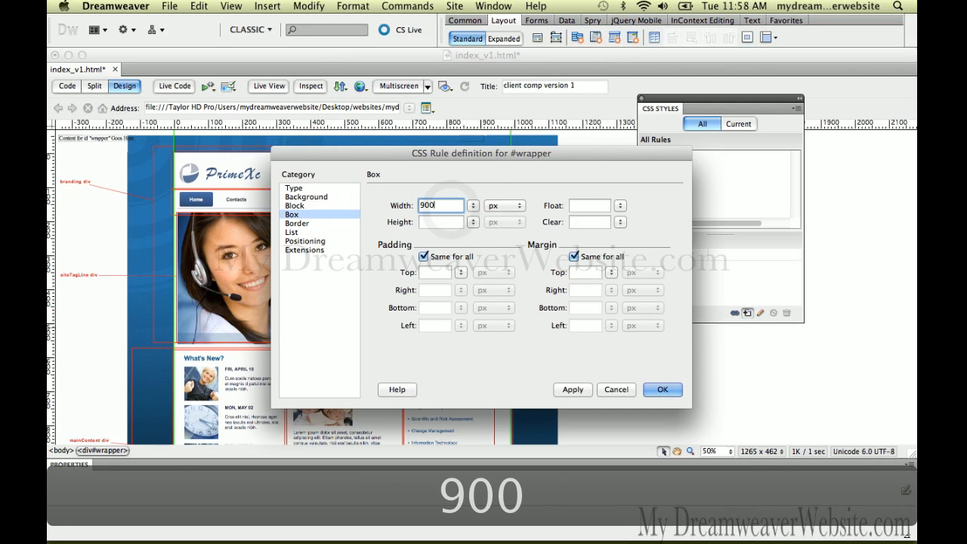
{"action": "left_click", "coordinate": [661, 390]}
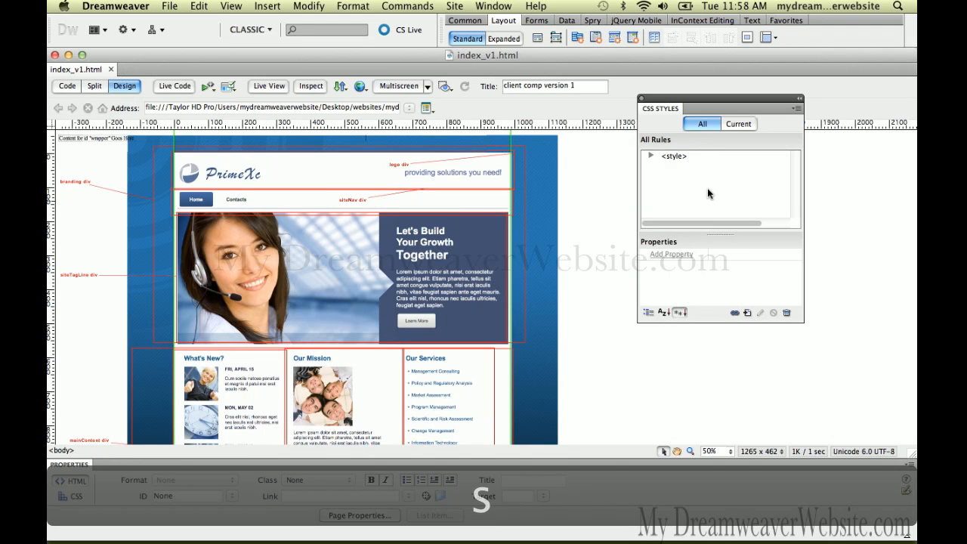
{"action": "left_click", "coordinate": [649, 156]}
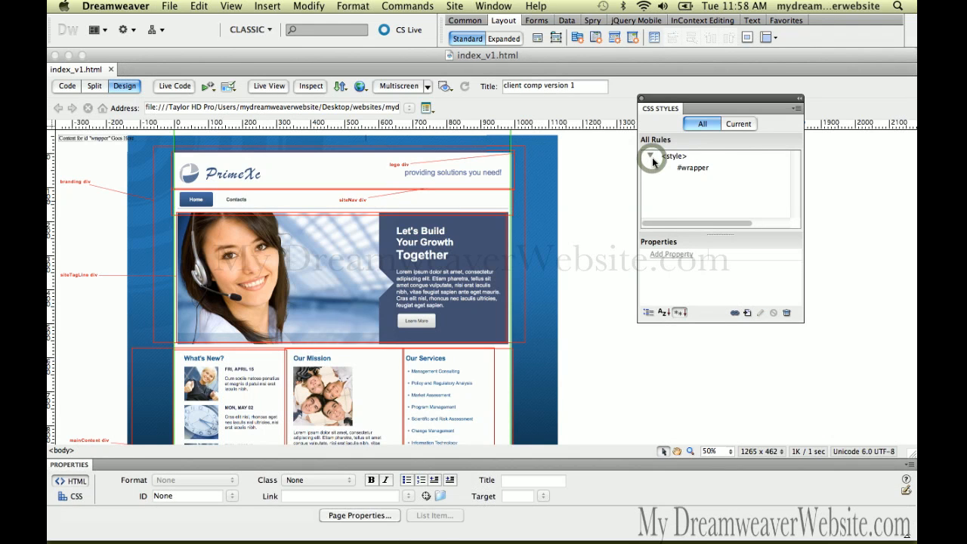